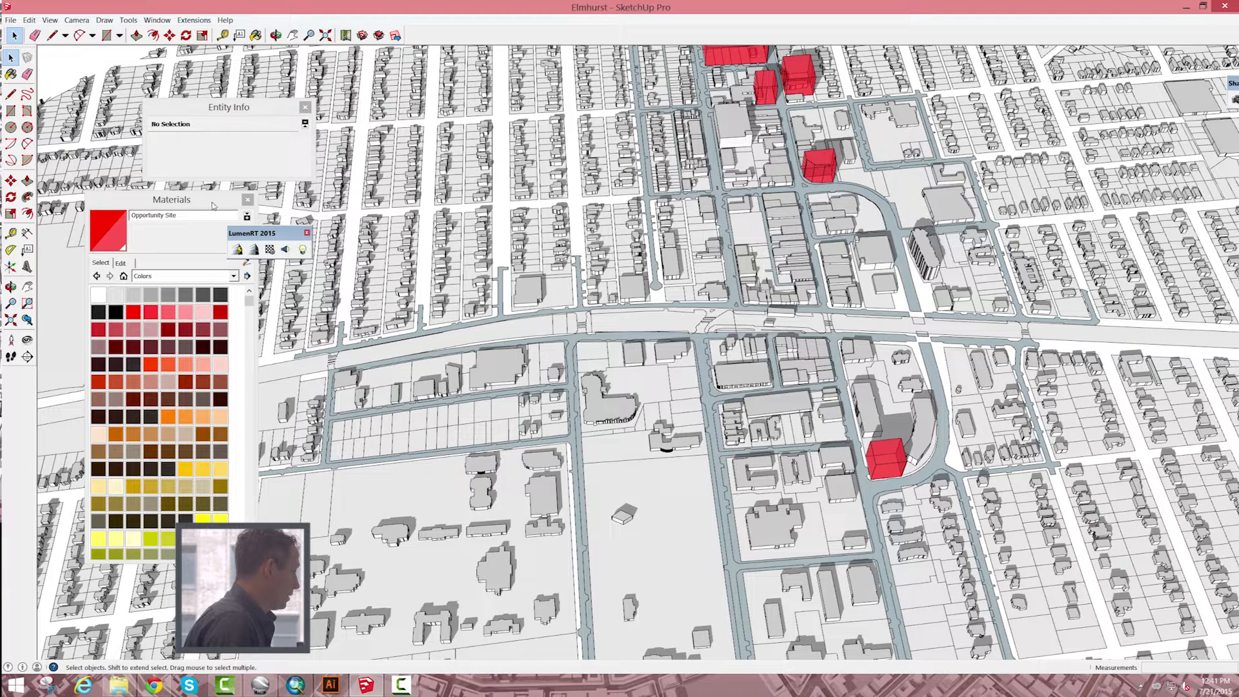
Show the Layers panel for the Elmhurst model from the Window menu.
{"action": "left_click", "coordinate": [155, 20]}
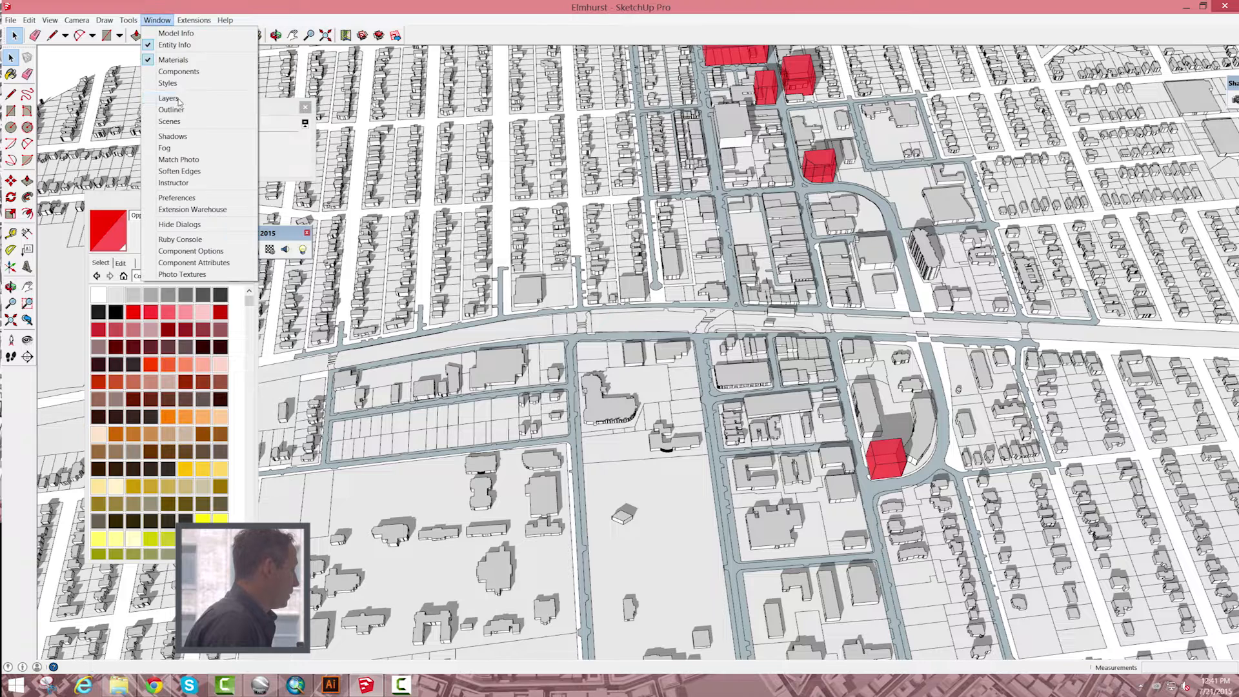
{"action": "left_click", "coordinate": [163, 98]}
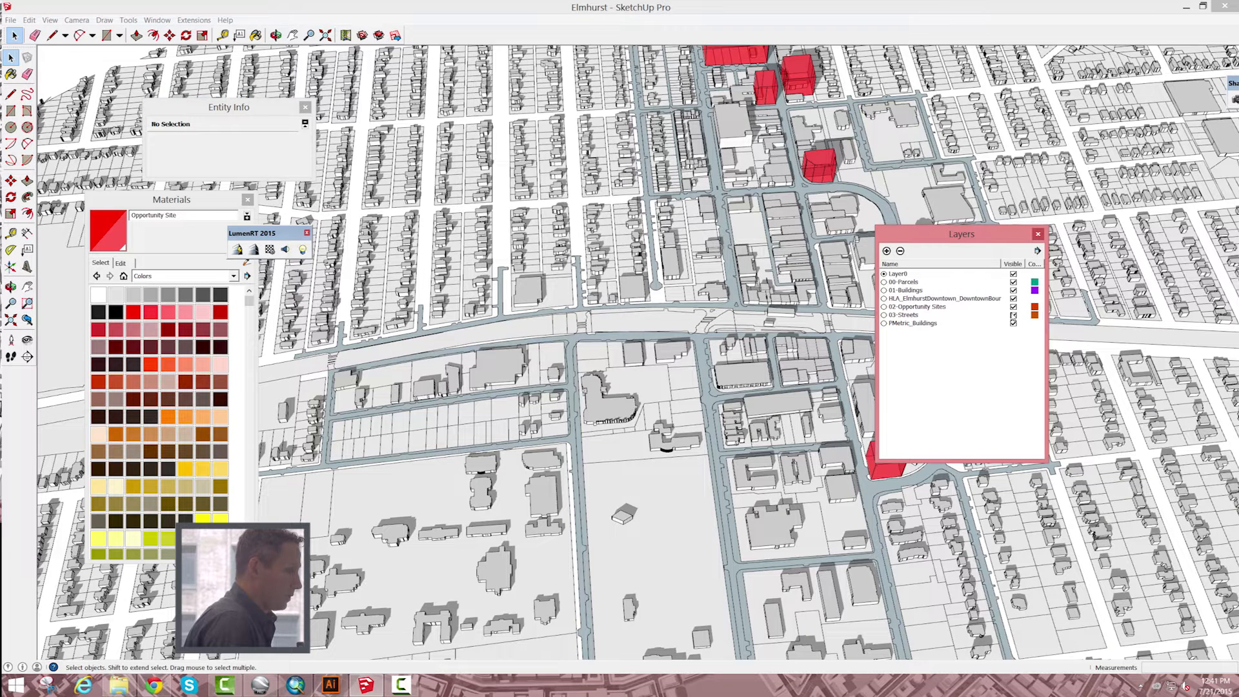
{"action": "left_click", "coordinate": [1013, 307]}
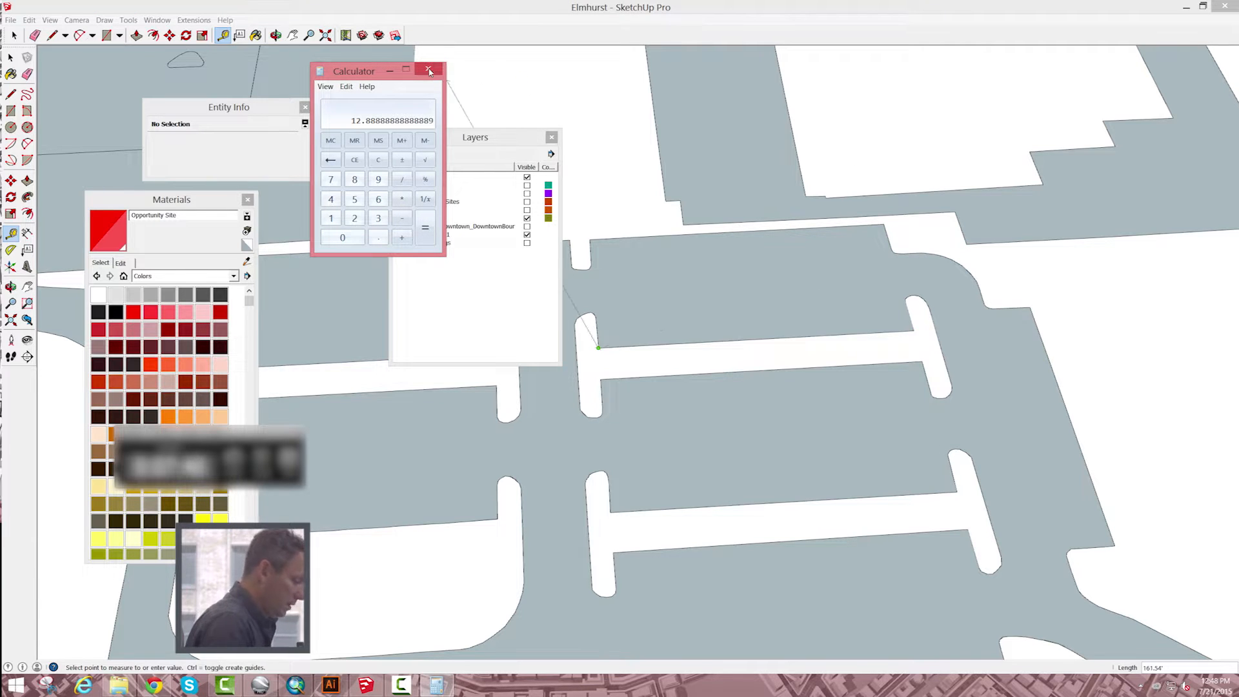
Close Calculator and move the parking stall edge to the measured position.
{"action": "left_click", "coordinate": [428, 70]}
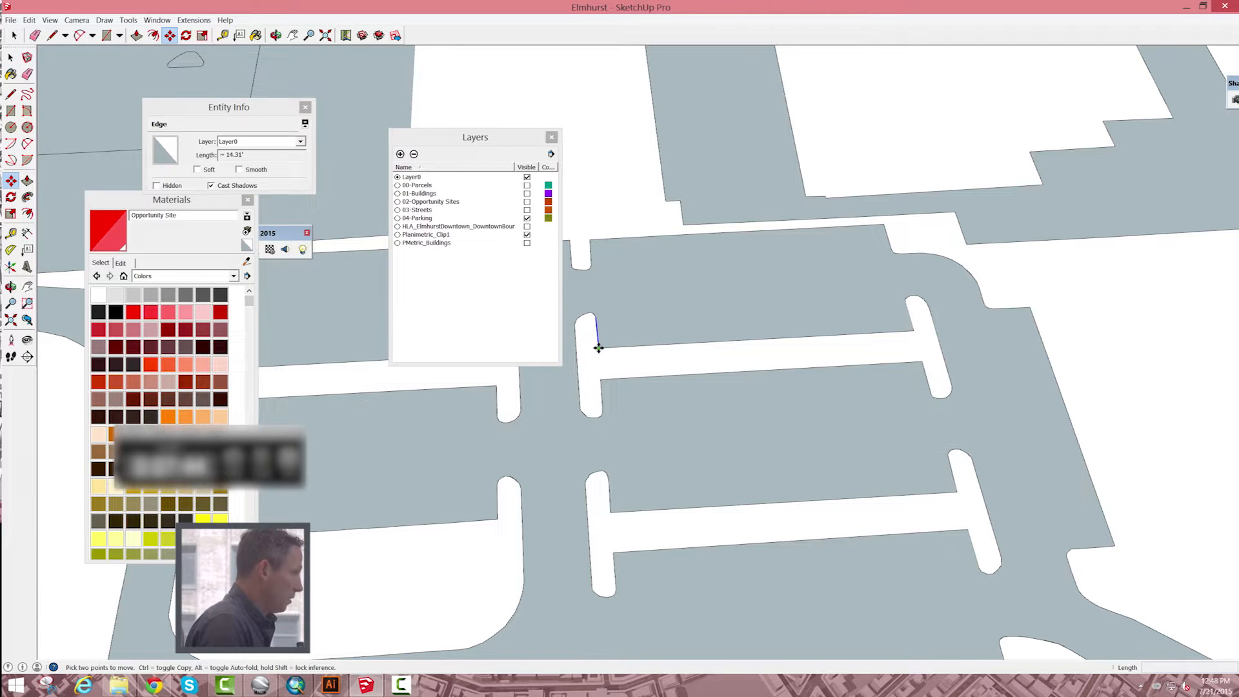
{"action": "left_click_drag", "start_coordinate": [599, 348], "coordinate": [898, 327]}
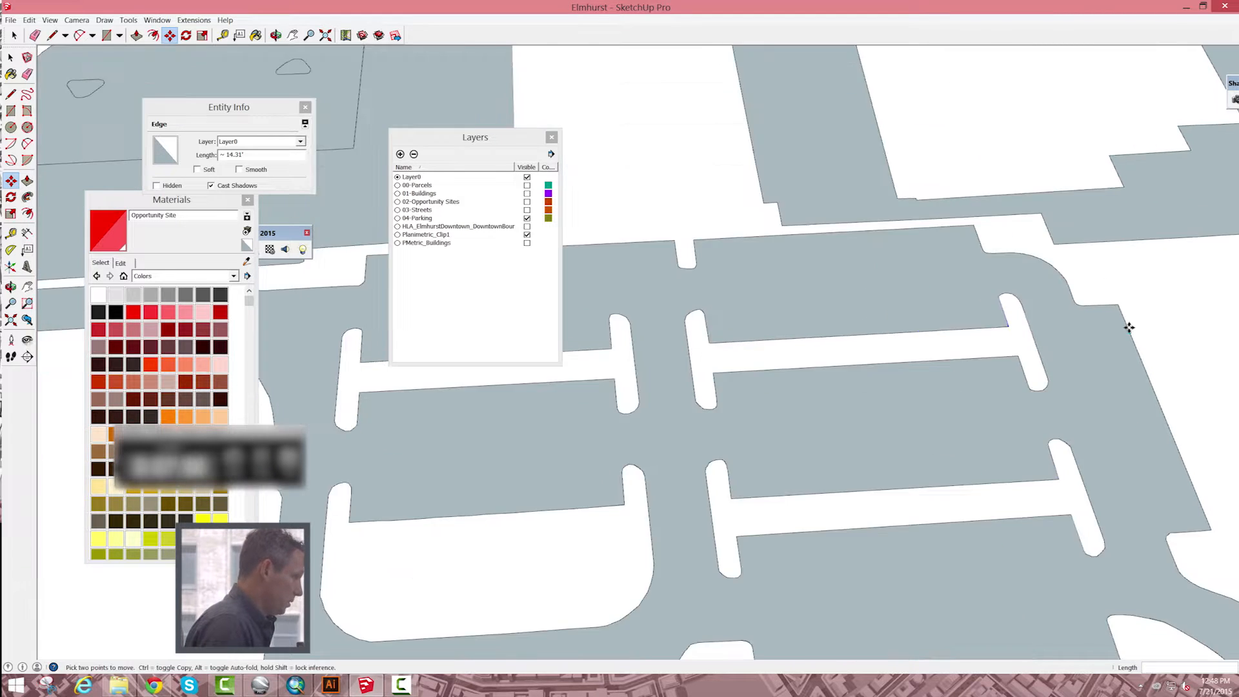
{"action": "mouse_move", "coordinate": [1127, 330]}
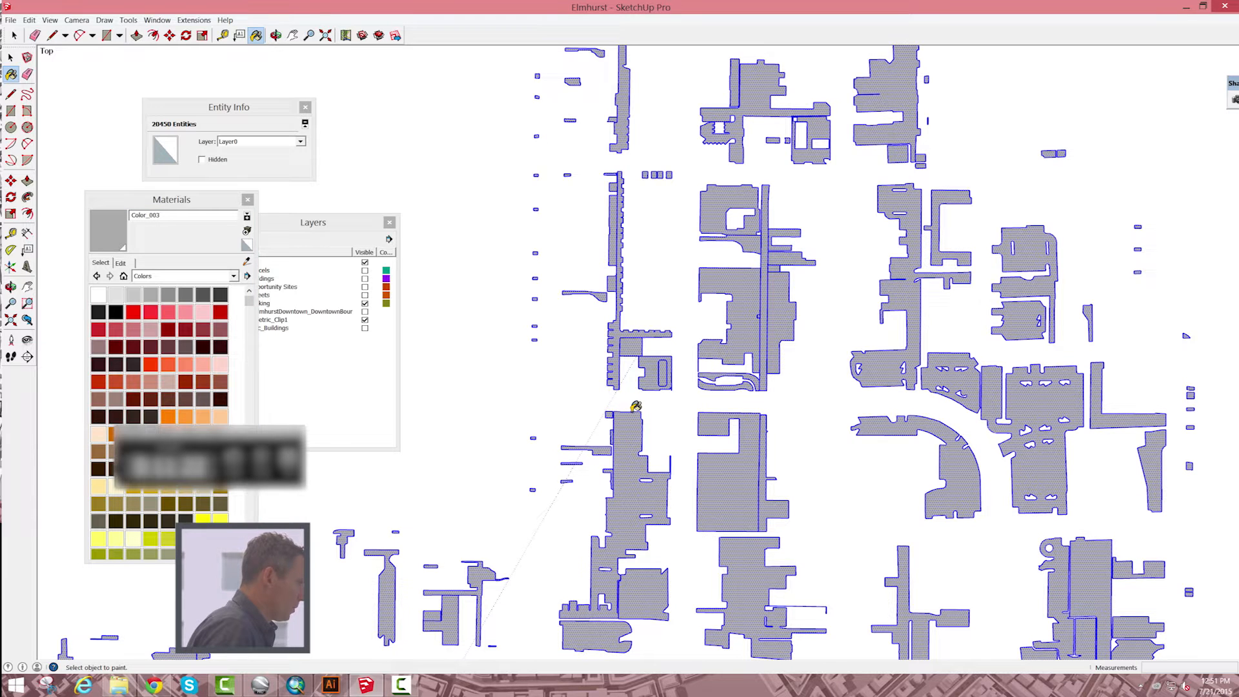
Paint the parking footprints with the grey Parking Lots material and show 00-Parcels.
{"action": "left_click", "coordinate": [8, 181]}
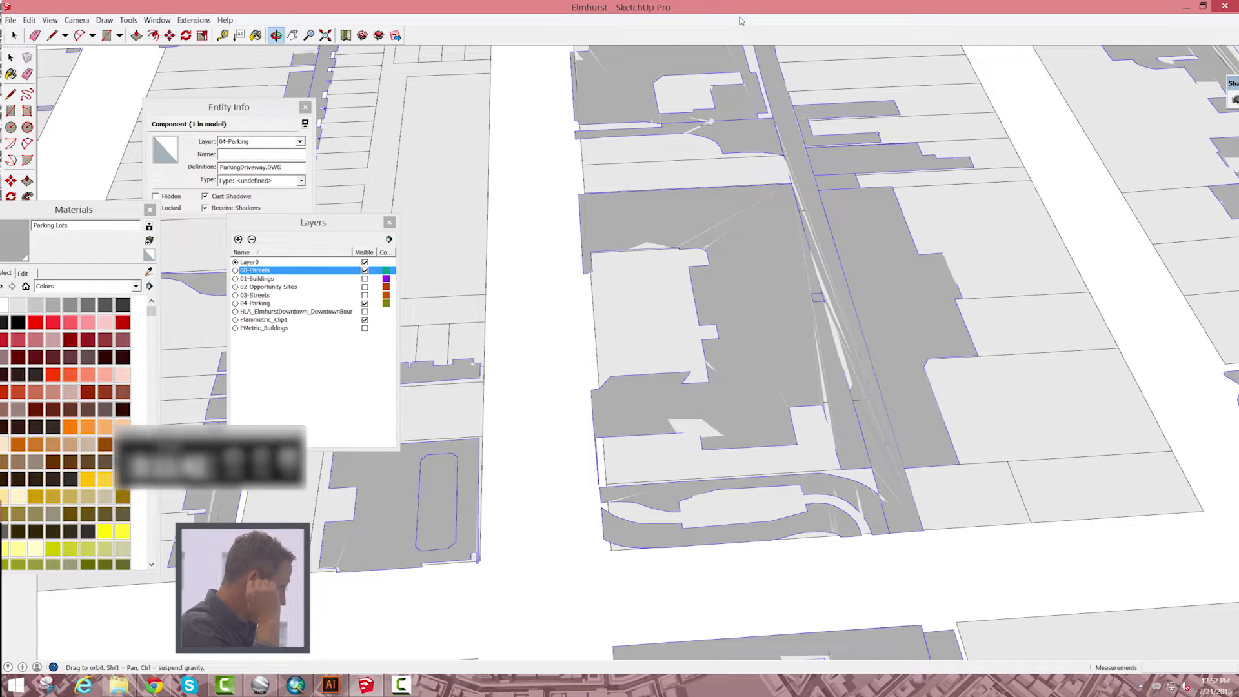
{"action": "left_click", "coordinate": [31, 36]}
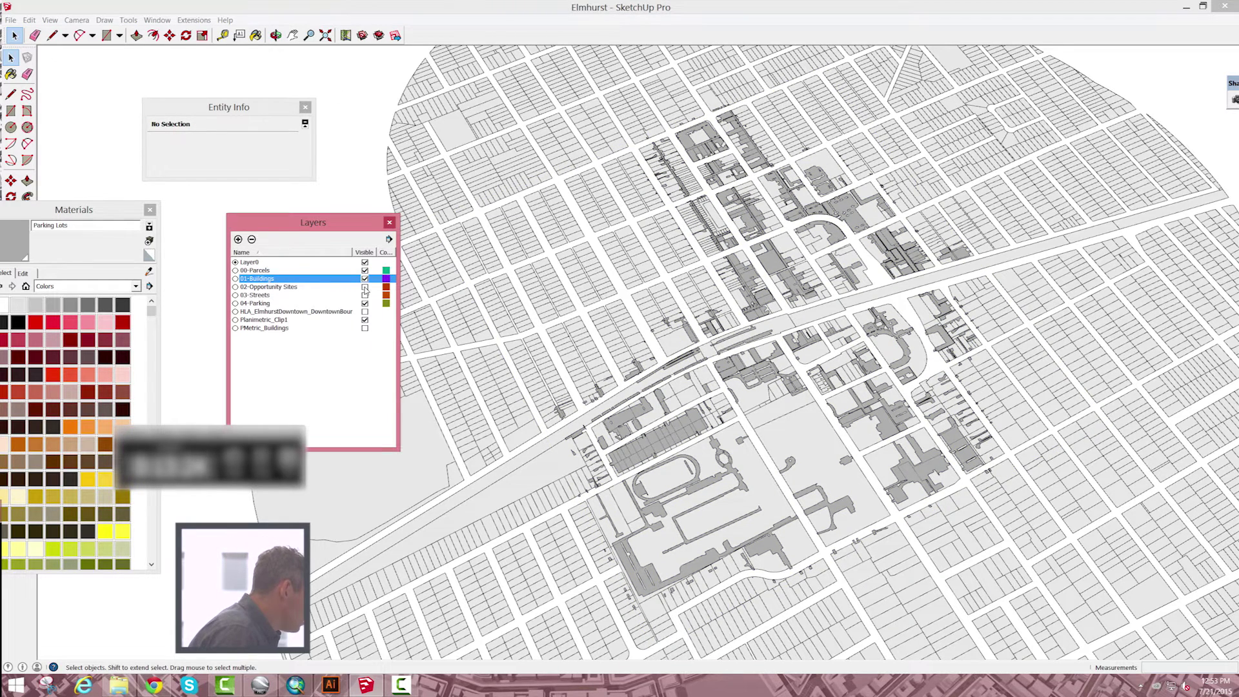
Make the 01-Buildings layer visible again with parcels and parking.
{"action": "left_click", "coordinate": [255, 294]}
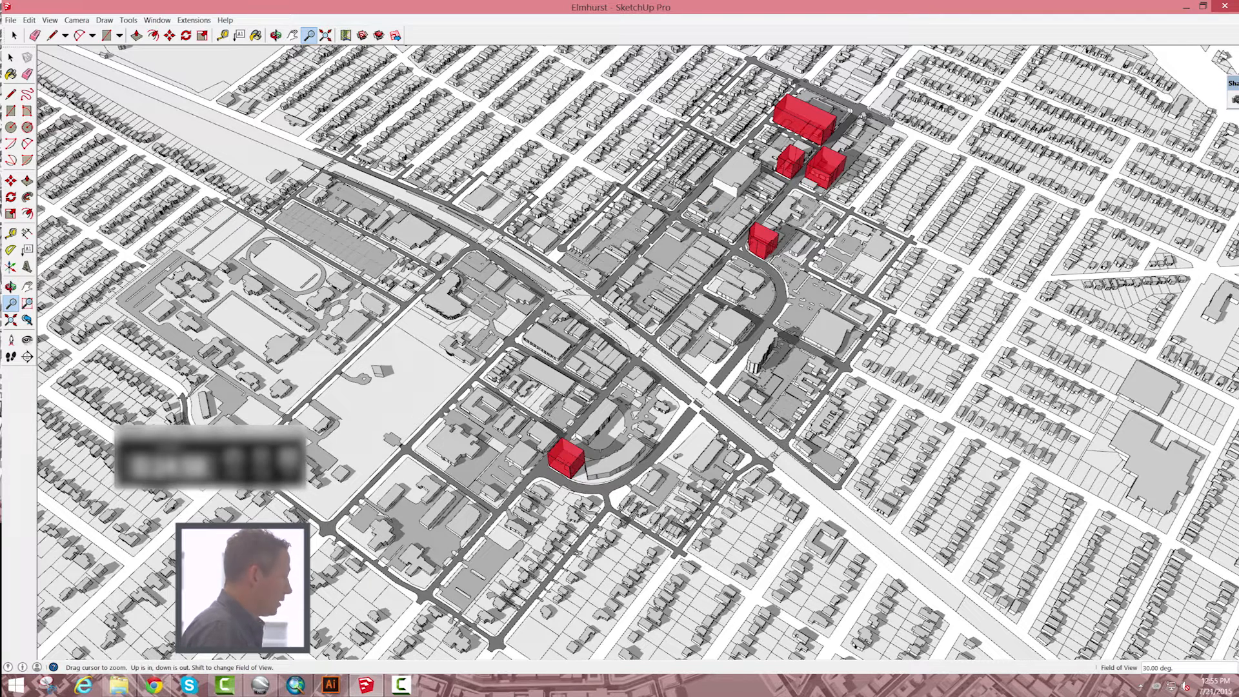
Add Scene 1 of the downtown overview and switch the camera to parallel projection.
{"action": "left_click", "coordinate": [52, 20]}
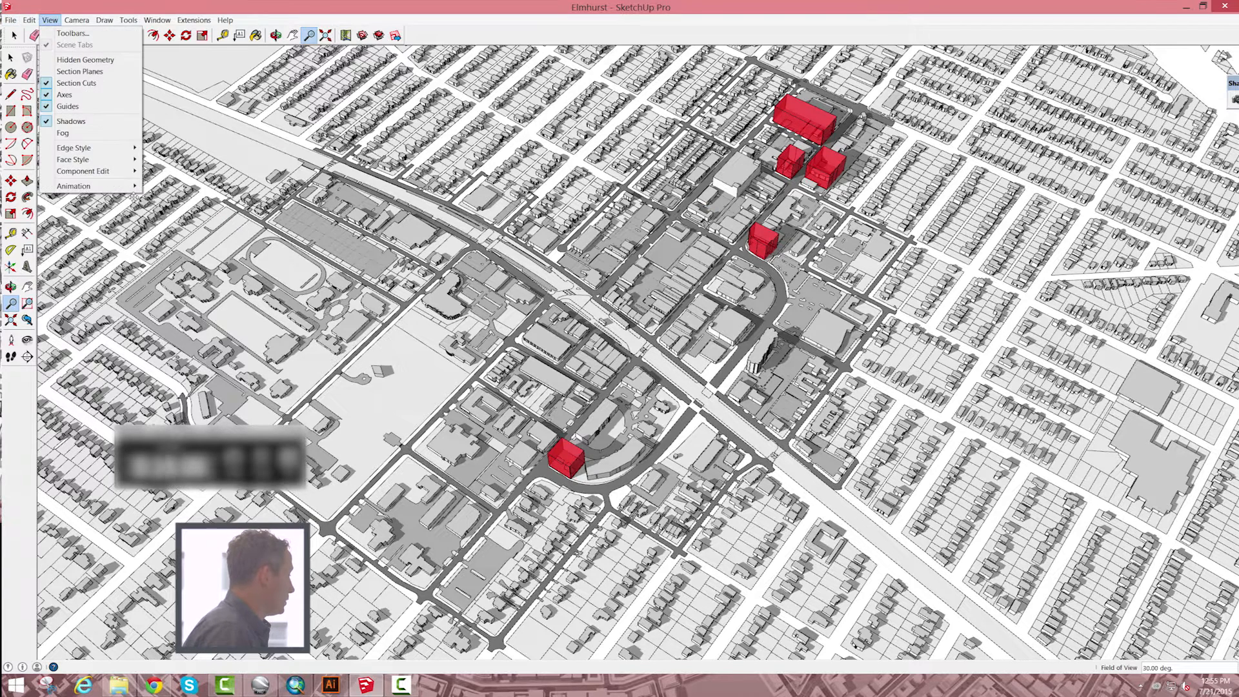
{"action": "mouse_move", "coordinate": [73, 186]}
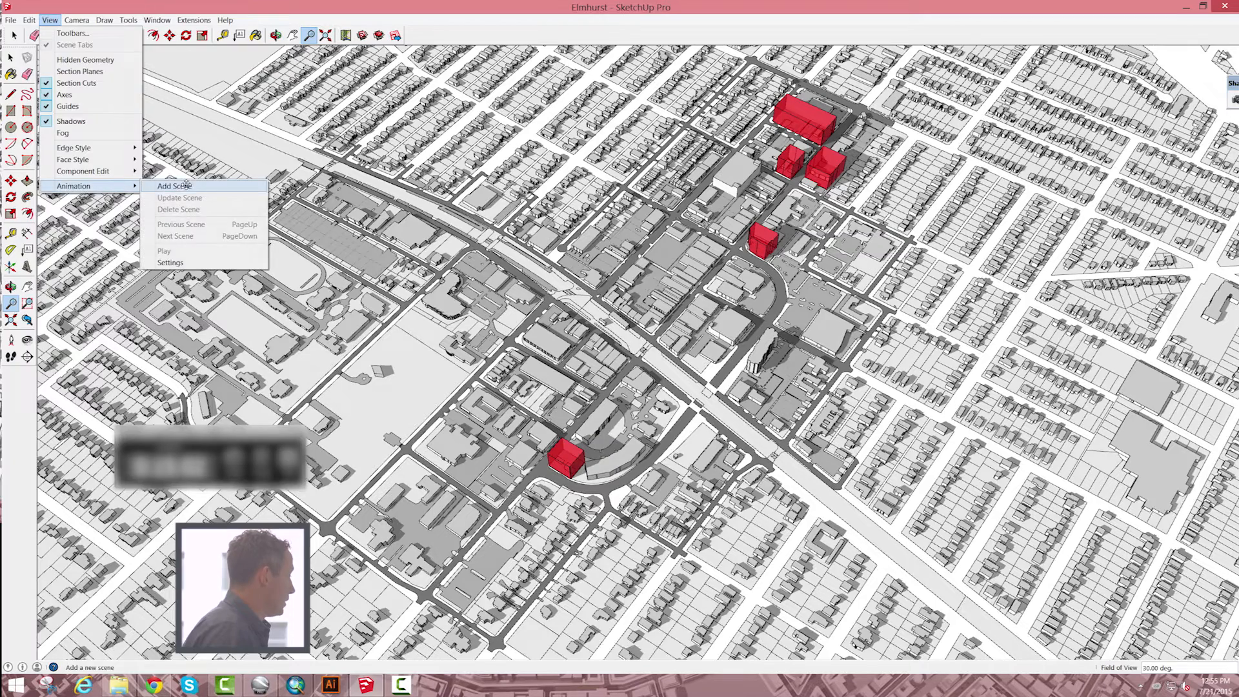
{"action": "left_click", "coordinate": [174, 186]}
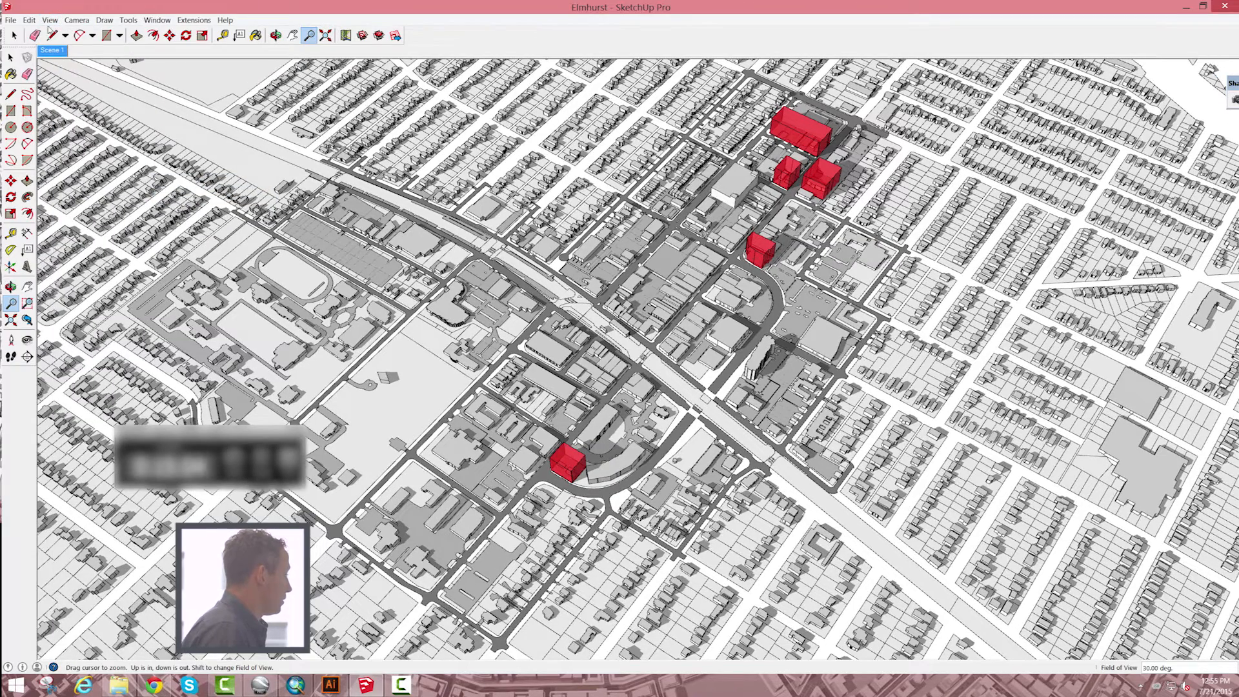
{"action": "left_click", "coordinate": [76, 20]}
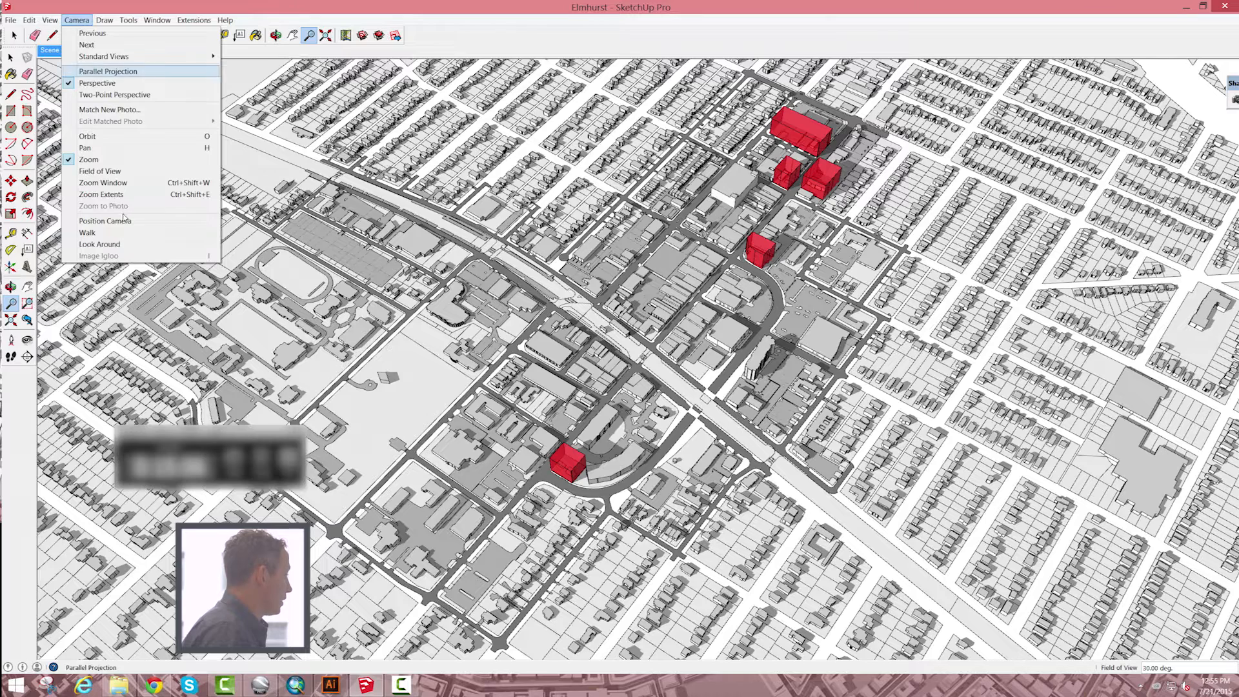
{"action": "left_click", "coordinate": [45, 20]}
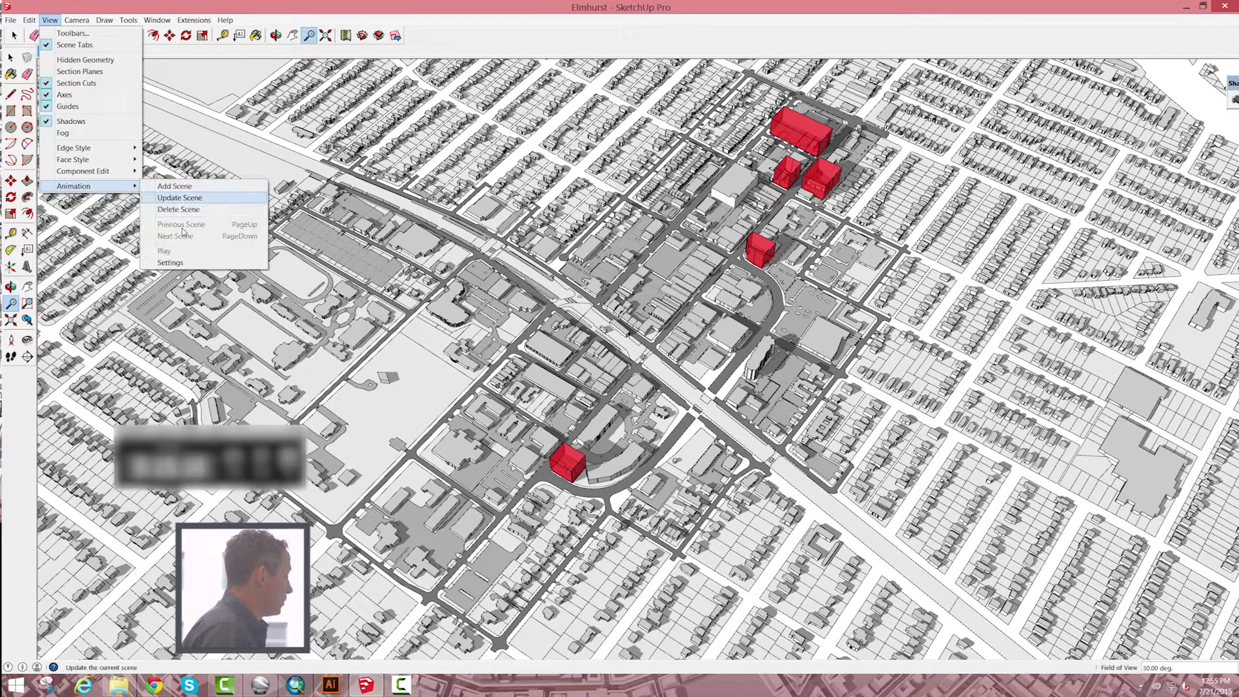
Check the scene transition settings in Model Info and update the scene.
{"action": "left_click", "coordinate": [170, 263]}
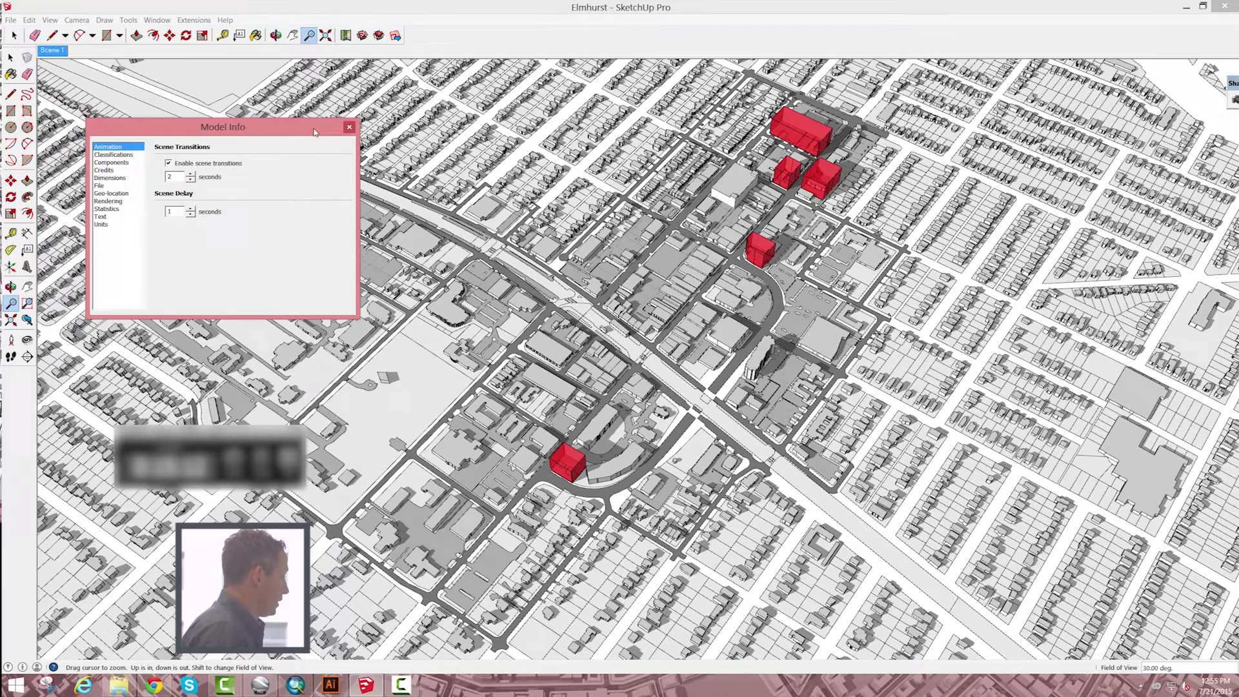
{"action": "left_click", "coordinate": [348, 126]}
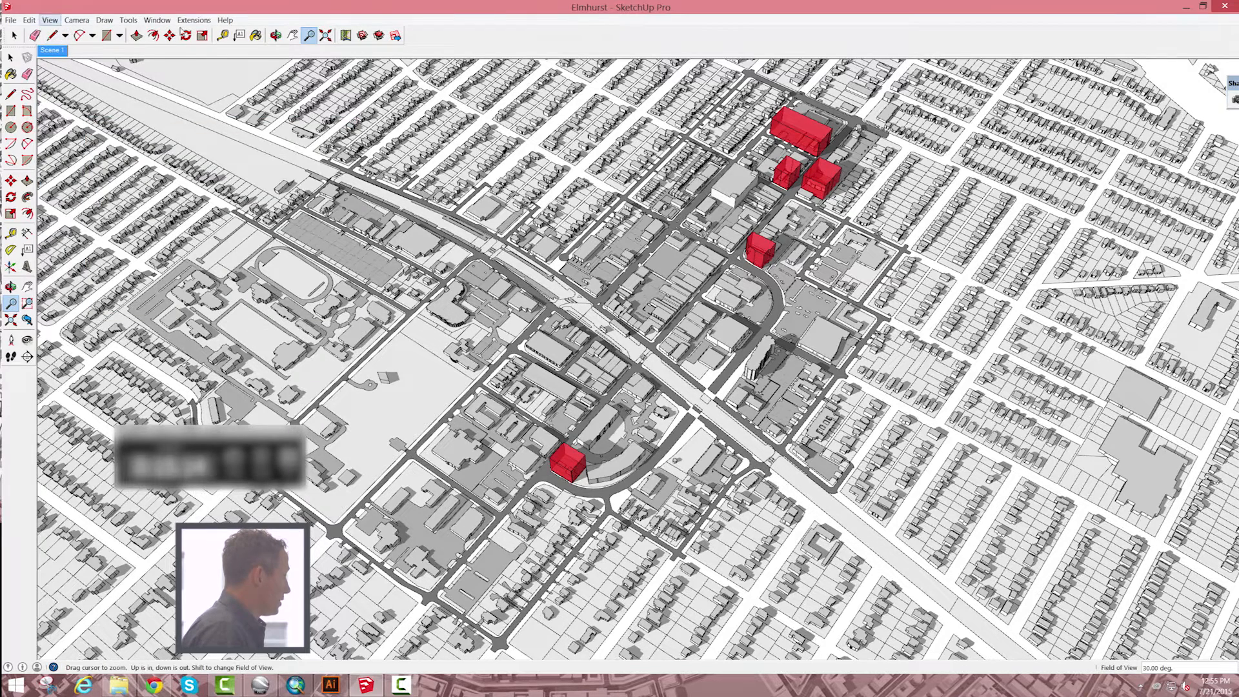
{"action": "left_click", "coordinate": [154, 20]}
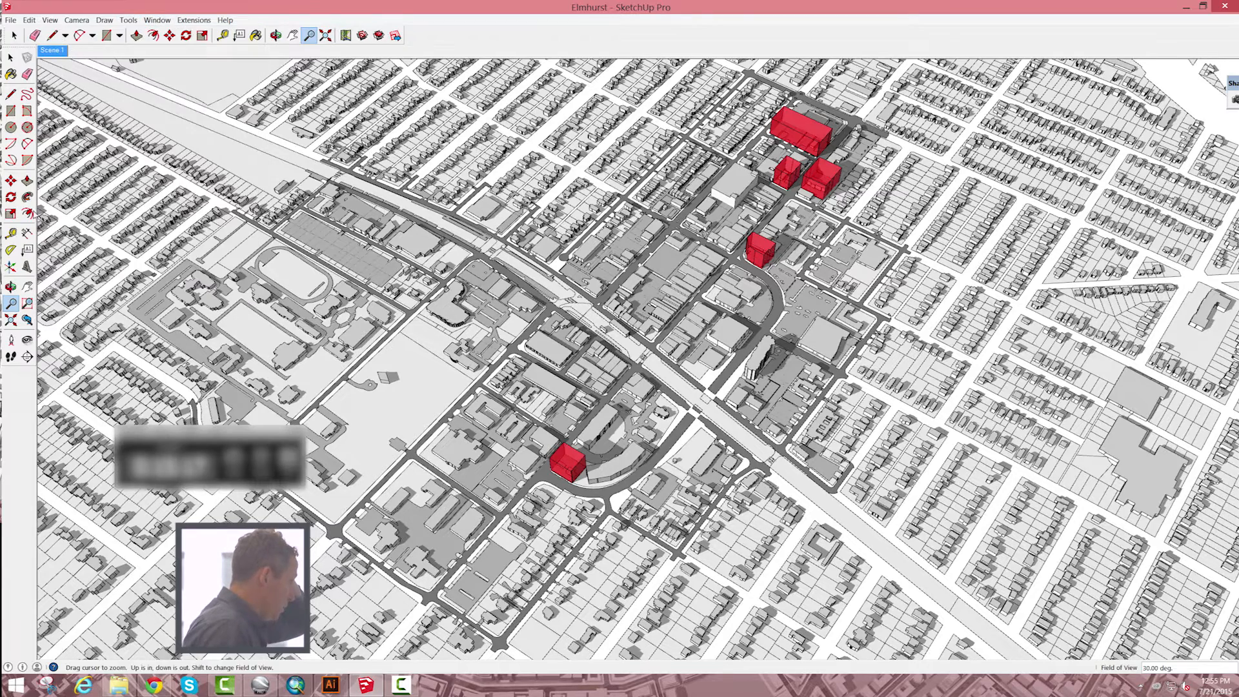
{"action": "left_click", "coordinate": [277, 35]}
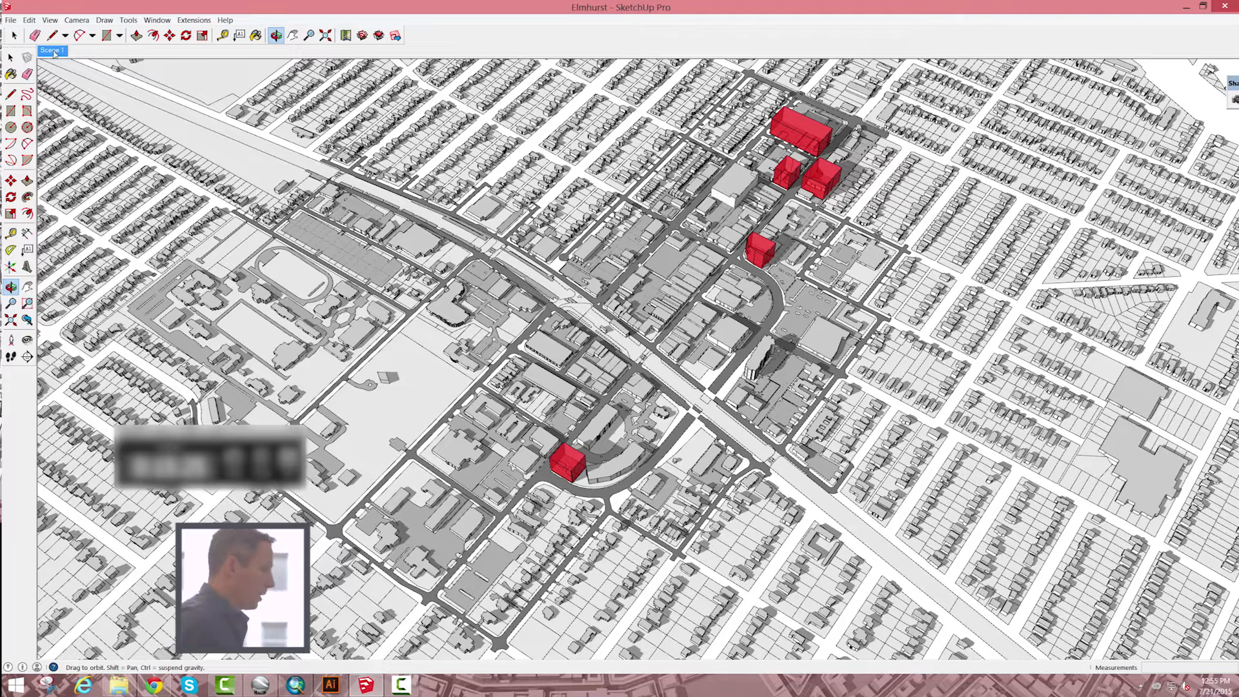
Start a PNG 2D Graphic export into the Desktop Sketchup Camtasia folder.
{"action": "left_click", "coordinate": [8, 19]}
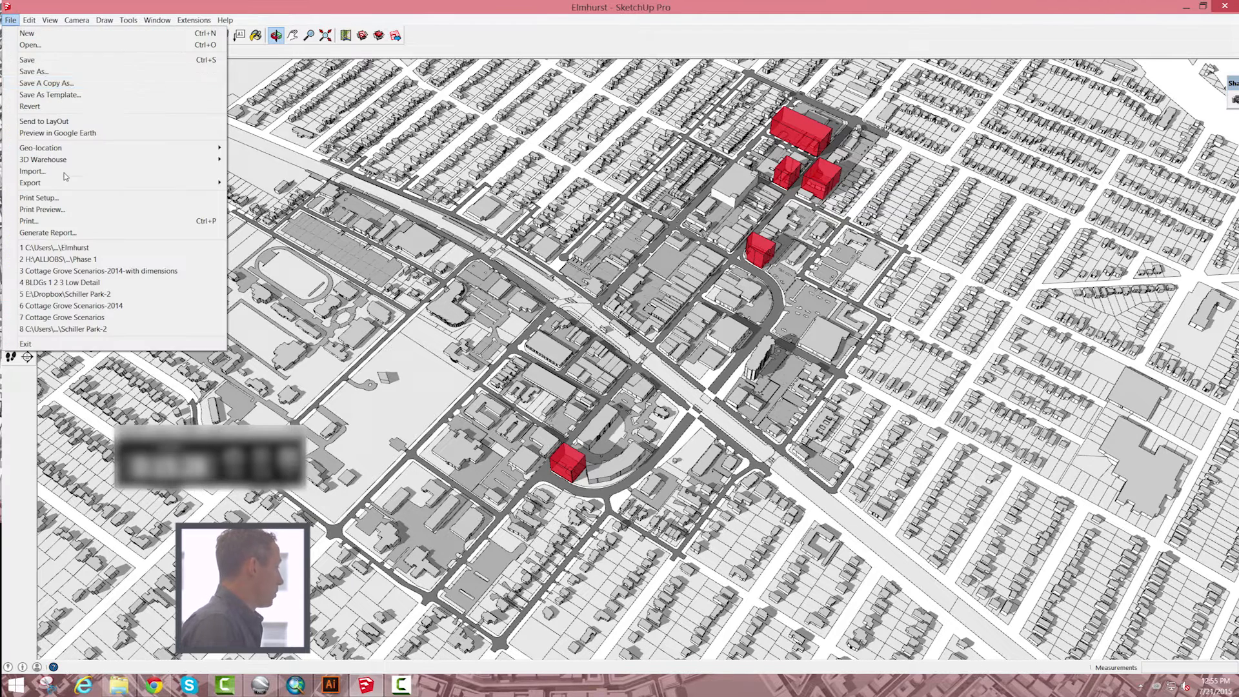
{"action": "mouse_move", "coordinate": [29, 182]}
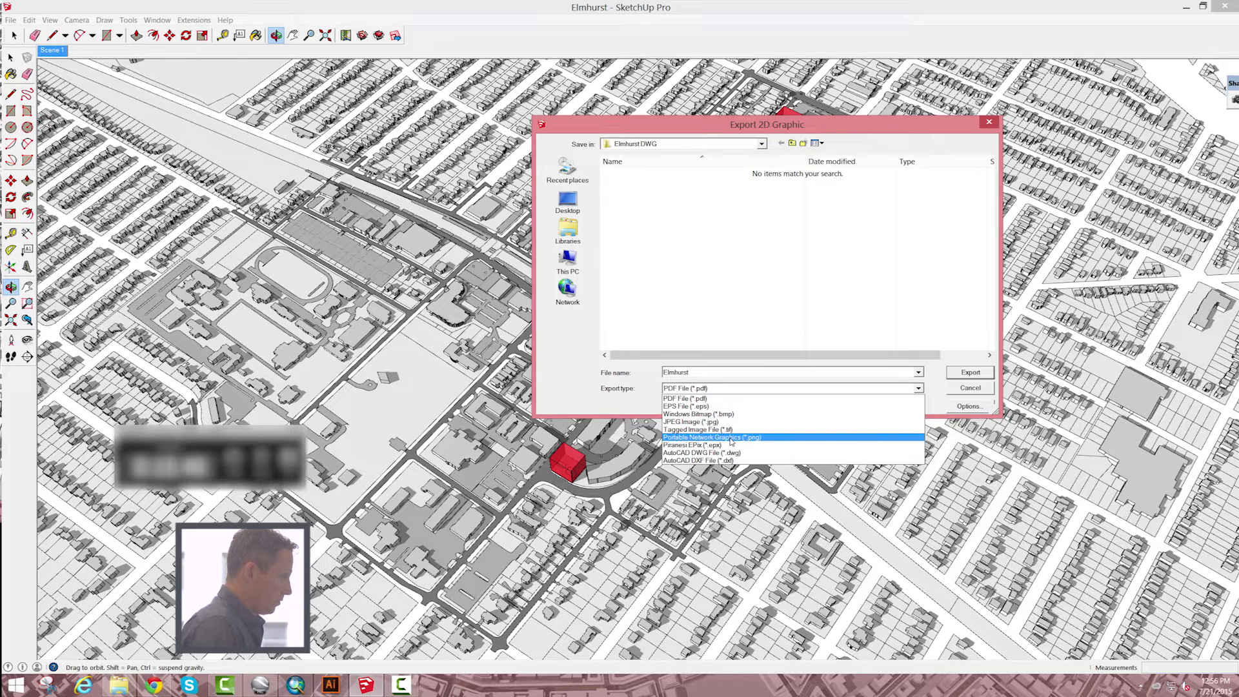
{"action": "left_click", "coordinate": [716, 436]}
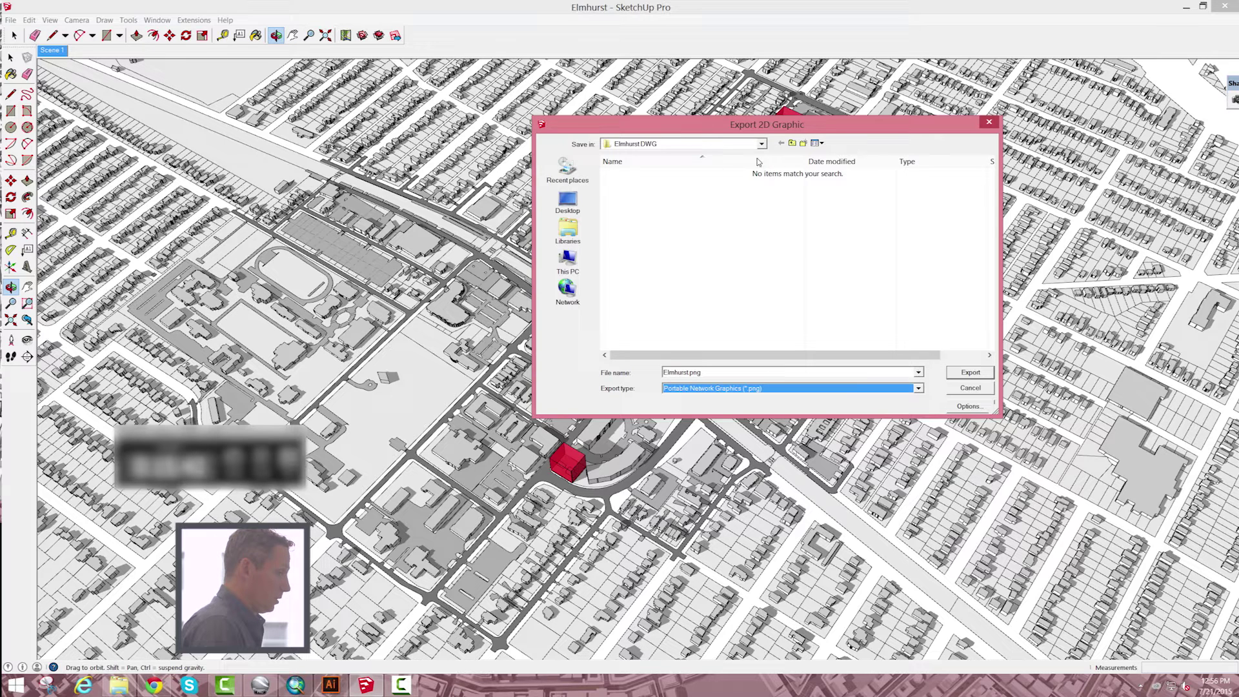
{"action": "left_click", "coordinate": [762, 144]}
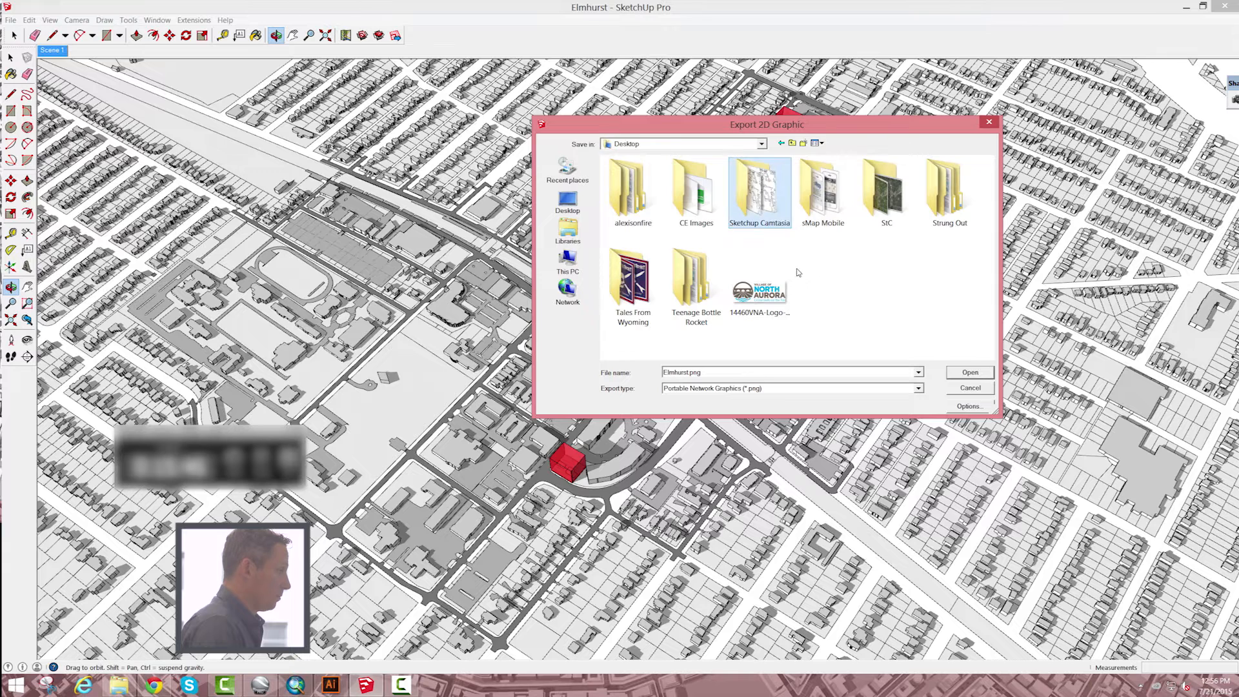
{"action": "left_click", "coordinate": [969, 406]}
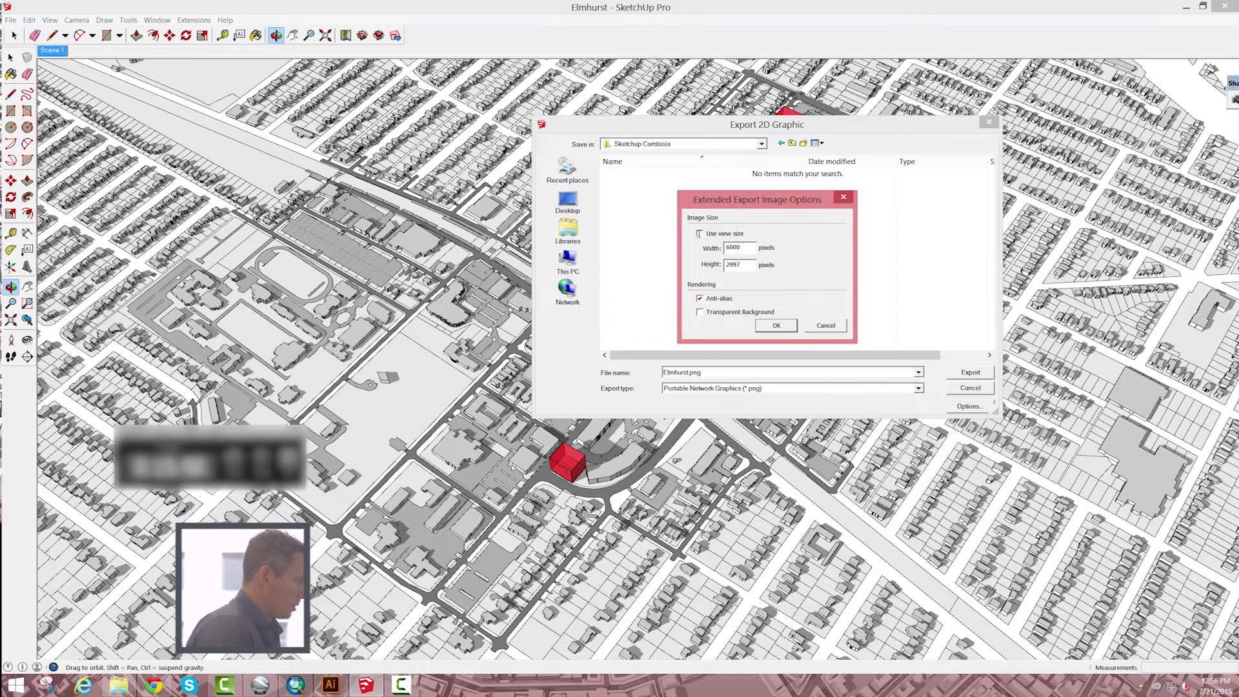
Turn off Use view size and enter a custom image width of 5500.
{"action": "left_click", "coordinate": [699, 234]}
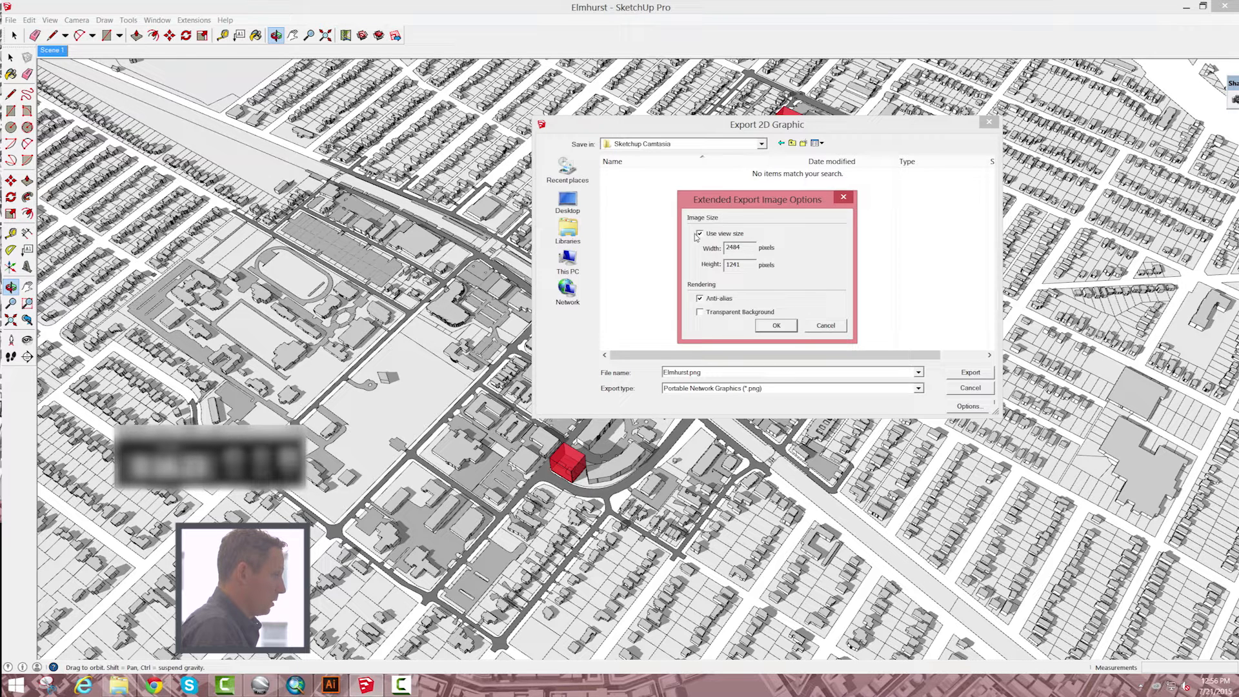
{"action": "left_click", "coordinate": [699, 234]}
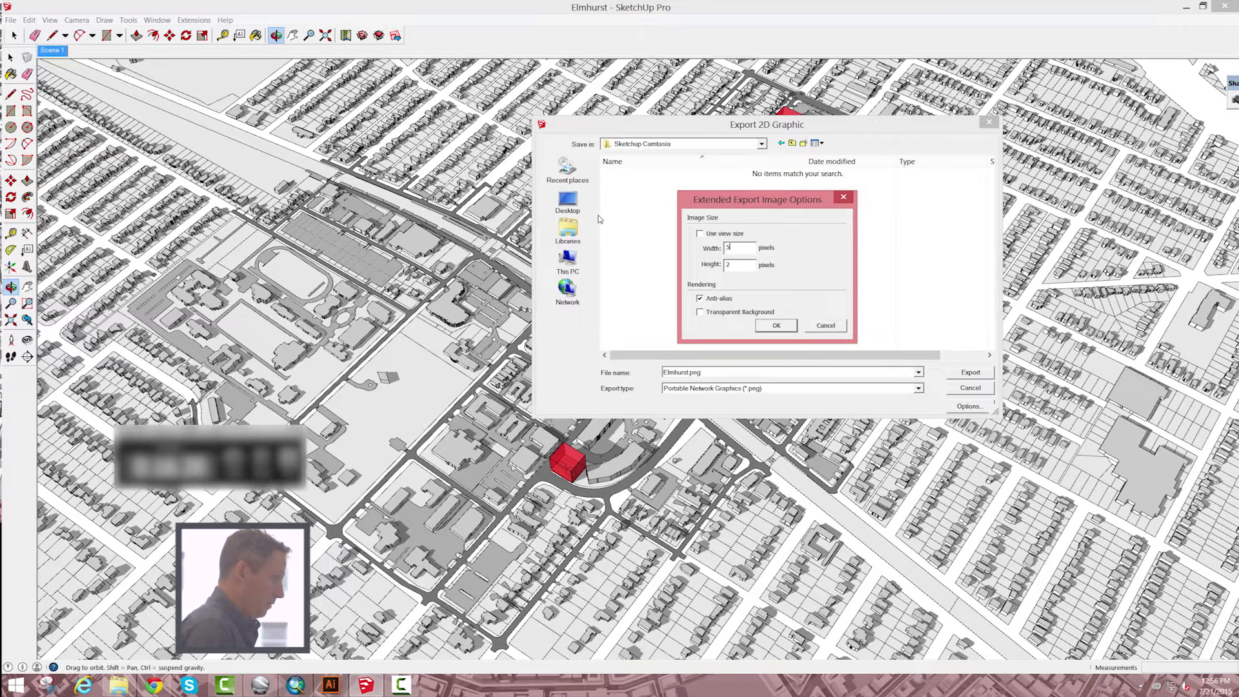
{"action": "type", "text": "5500"}
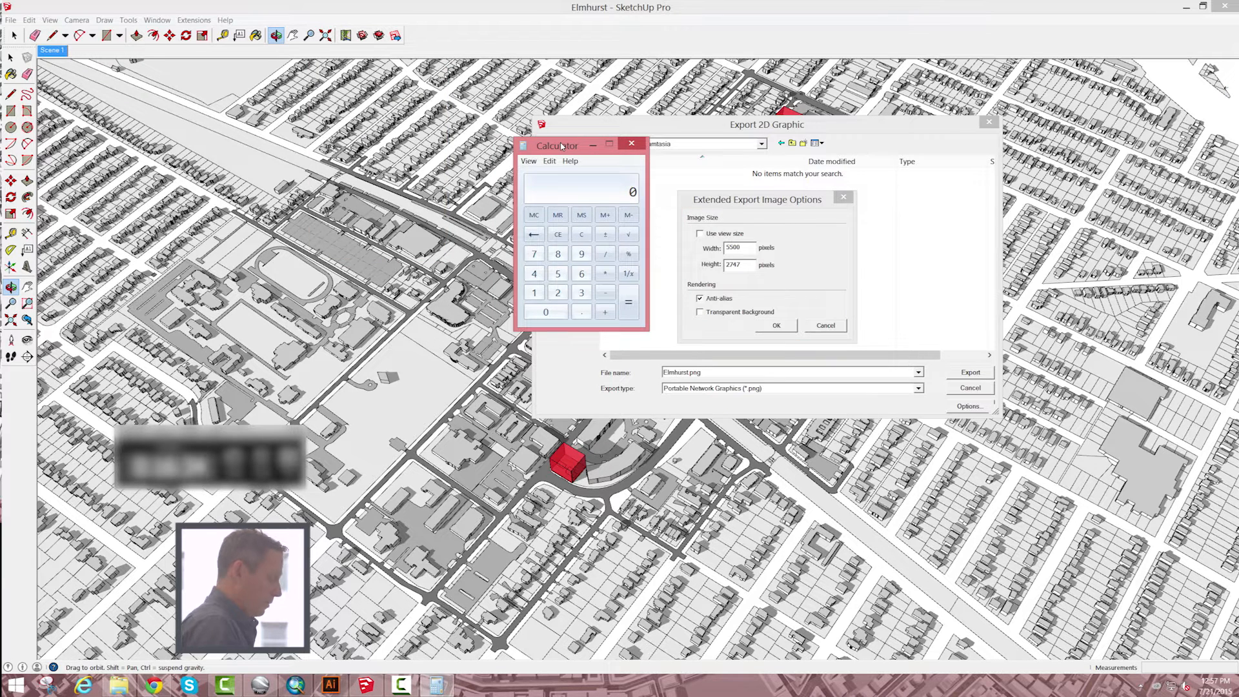
Work out 5500 divided by 3 in Calculator and return to the export options.
{"action": "left_click", "coordinate": [582, 293]}
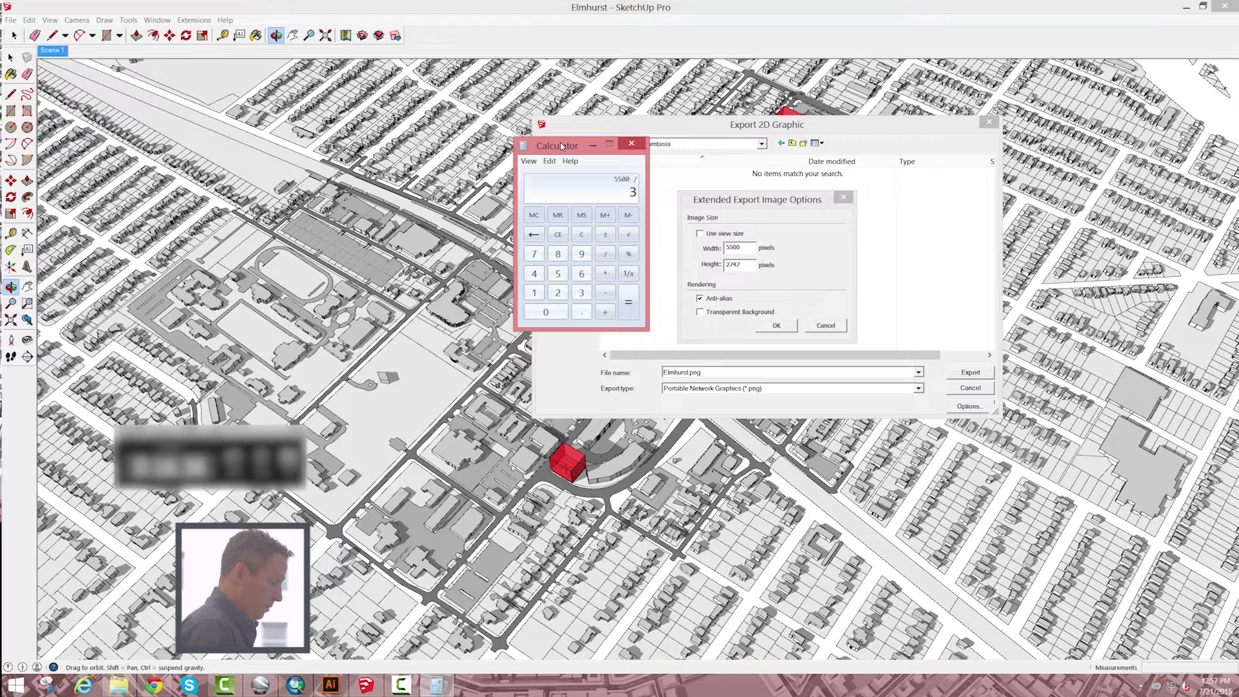
{"action": "left_click", "coordinate": [629, 303]}
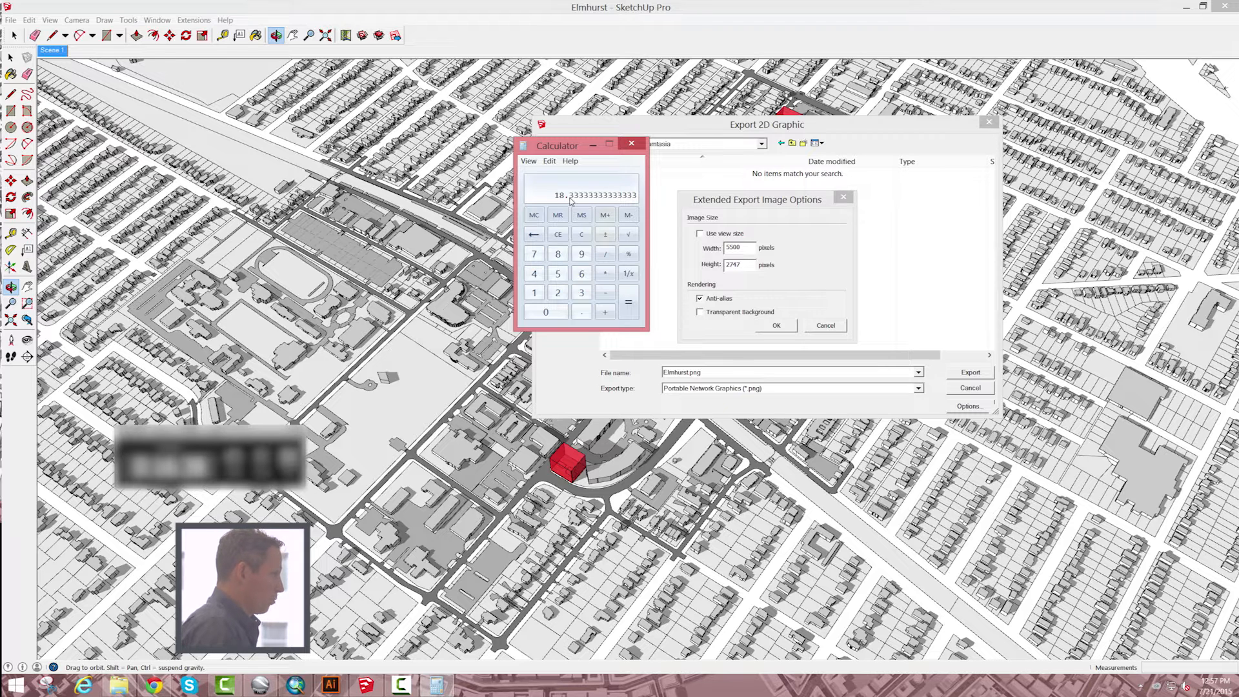
{"action": "mouse_move", "coordinate": [744, 265]}
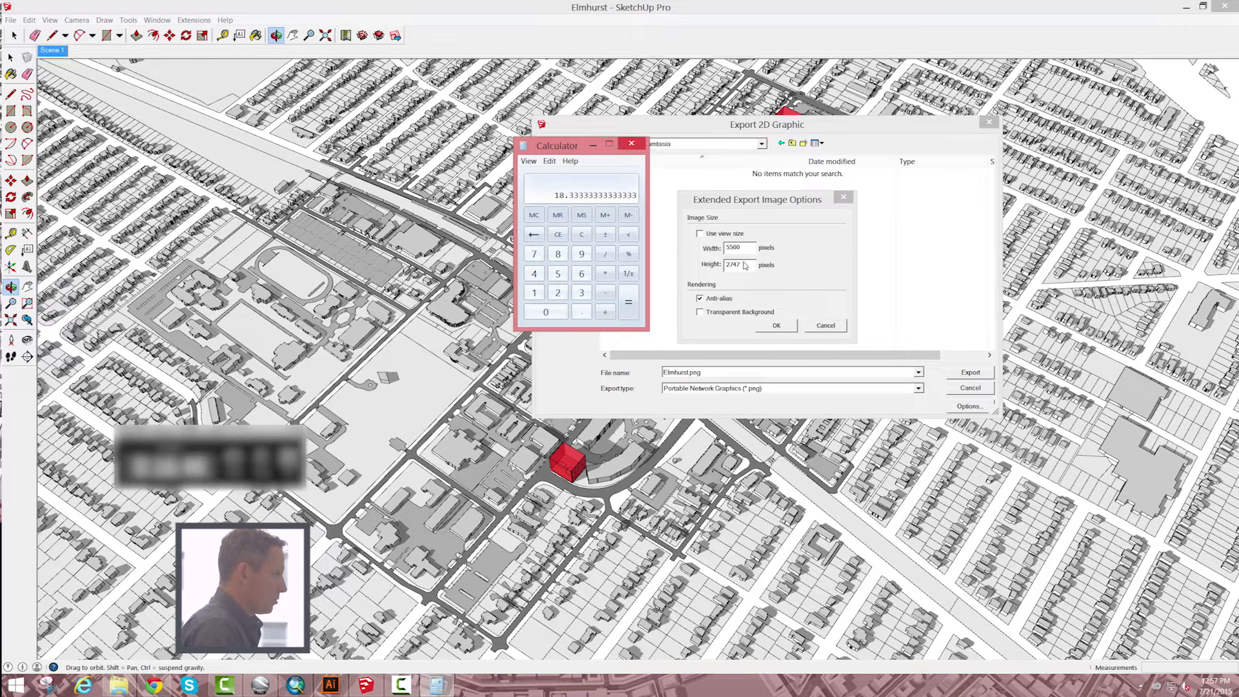
{"action": "left_click", "coordinate": [740, 248]}
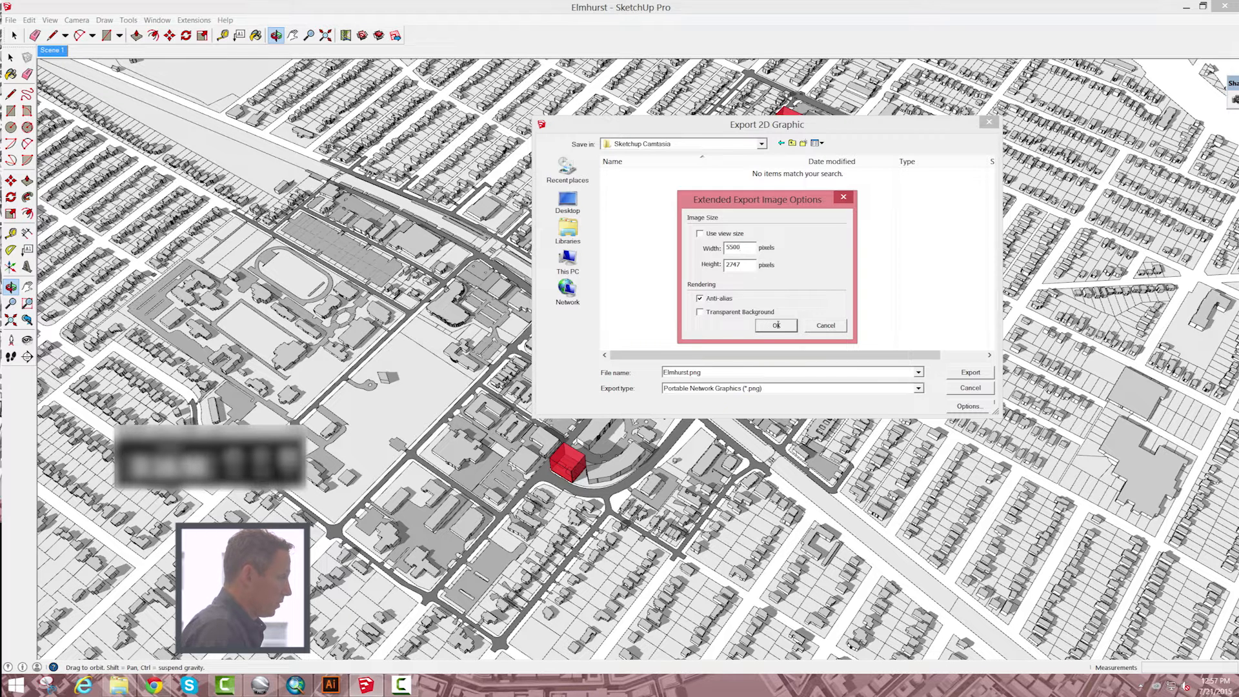
Confirm the 5500 by 2747 pixel image size and export the map as PNG.
{"action": "left_click", "coordinate": [776, 325]}
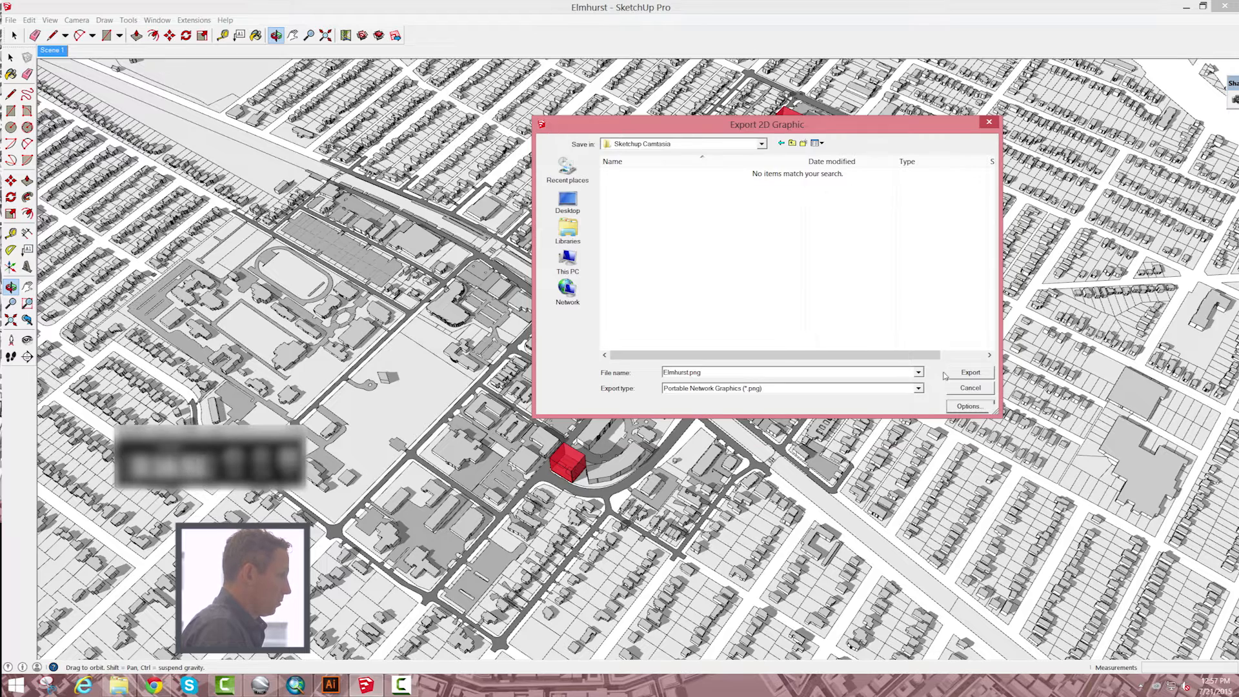
{"action": "left_click", "coordinate": [971, 372]}
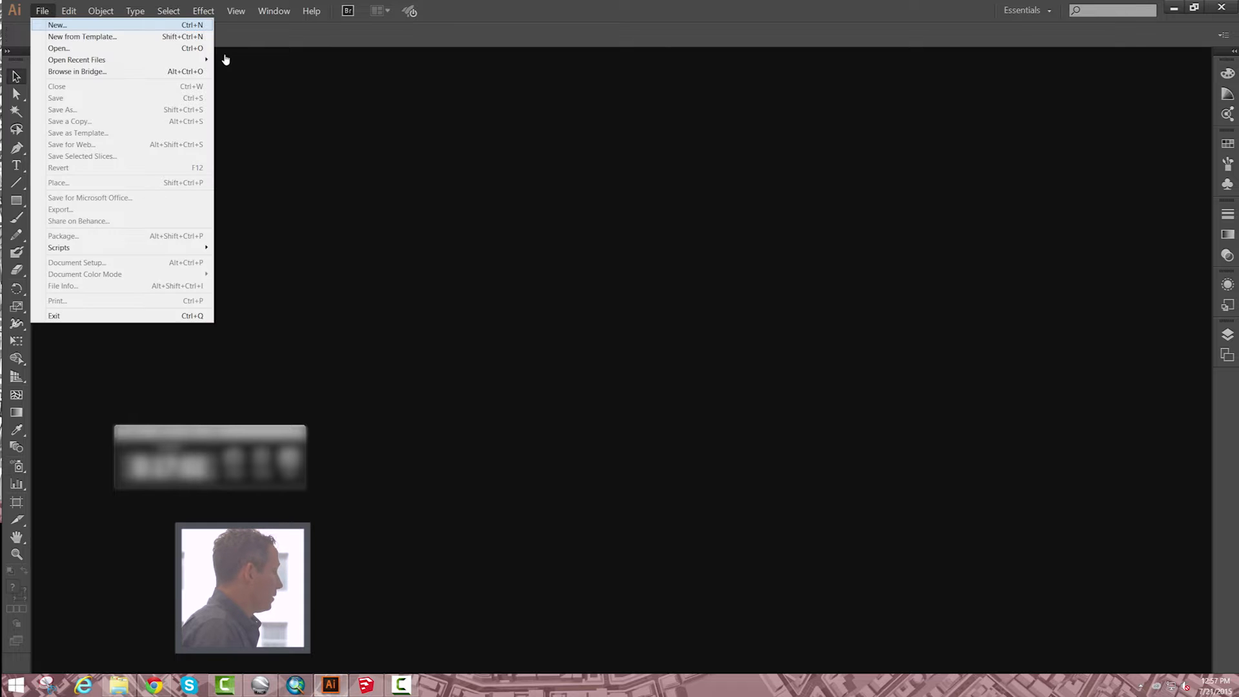
Create a new landscape Tabloid print document of 1224 by 792 pt.
{"action": "left_click", "coordinate": [330, 304]}
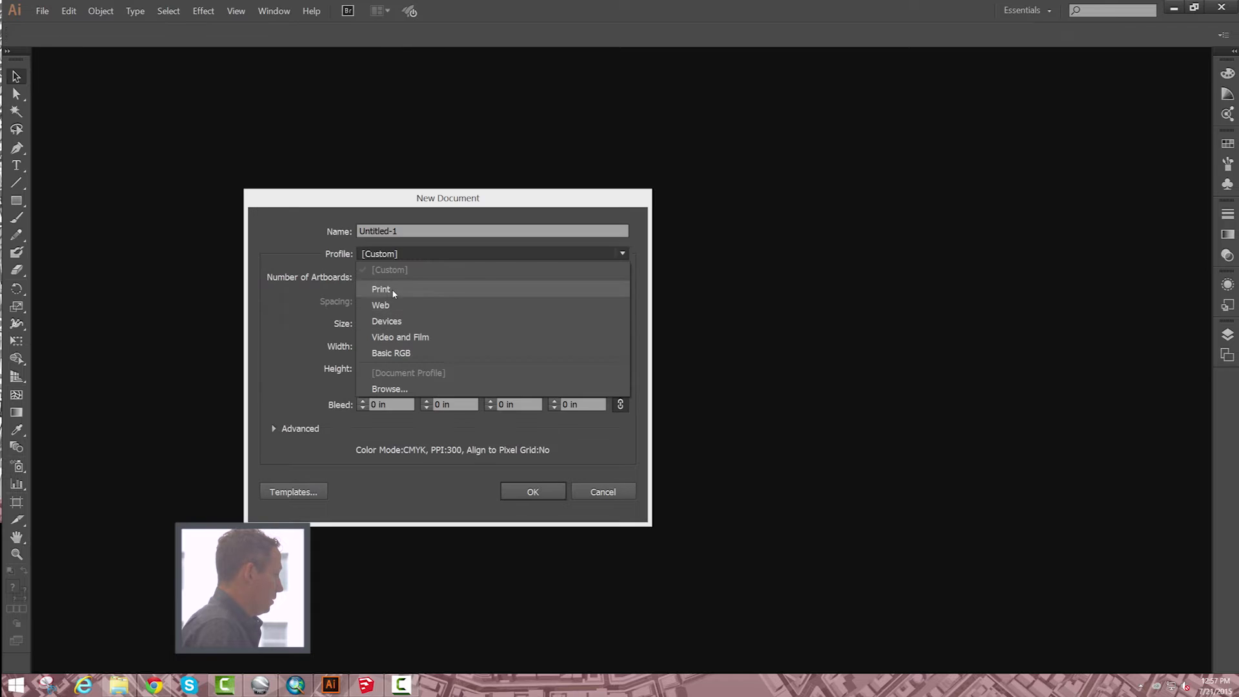
{"action": "left_click", "coordinate": [381, 289]}
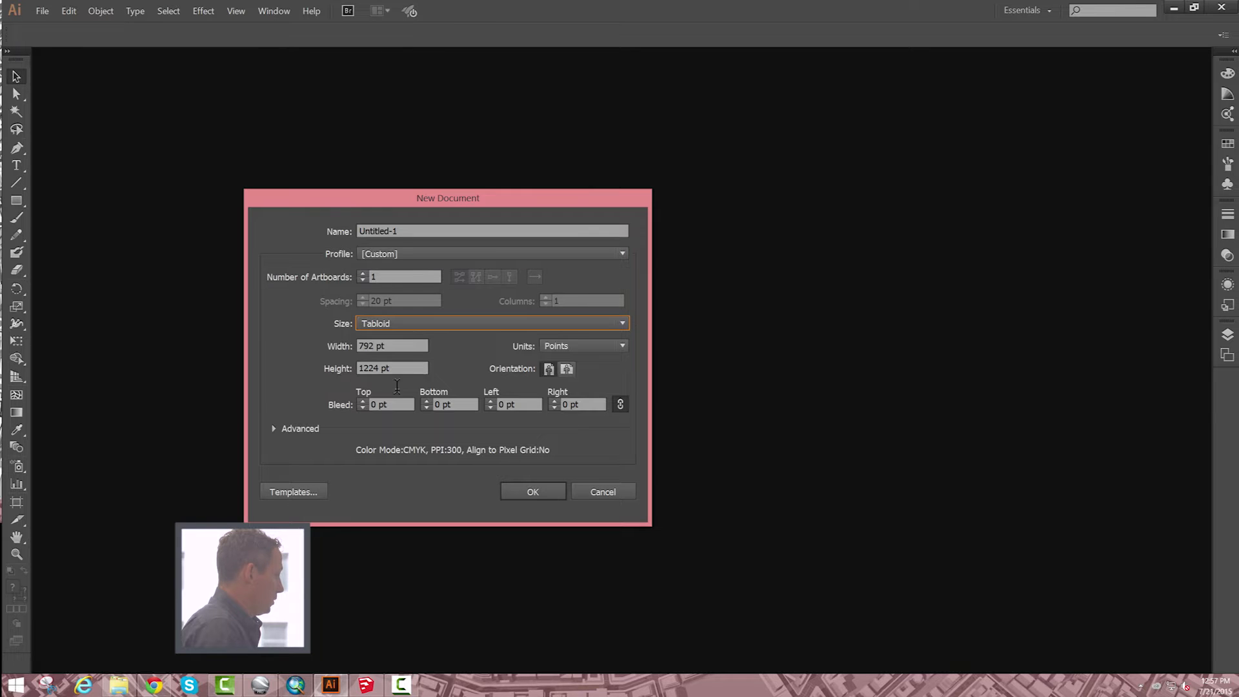
{"action": "left_click", "coordinate": [567, 368]}
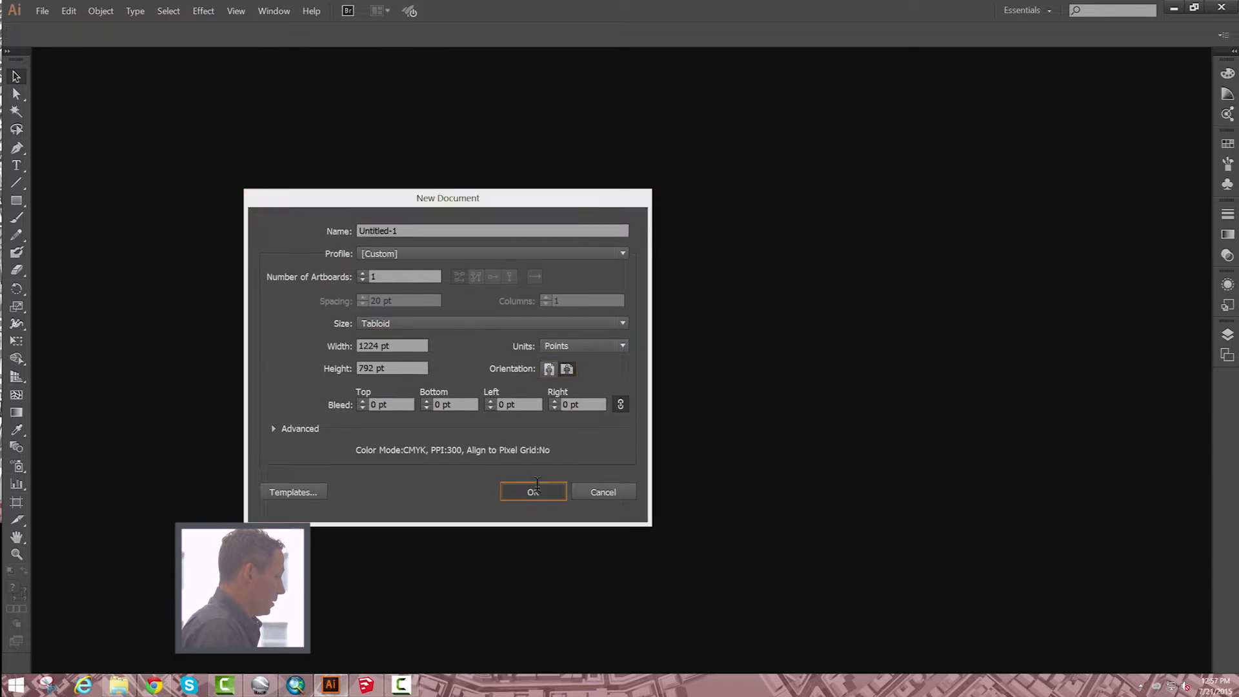
{"action": "left_click", "coordinate": [533, 492]}
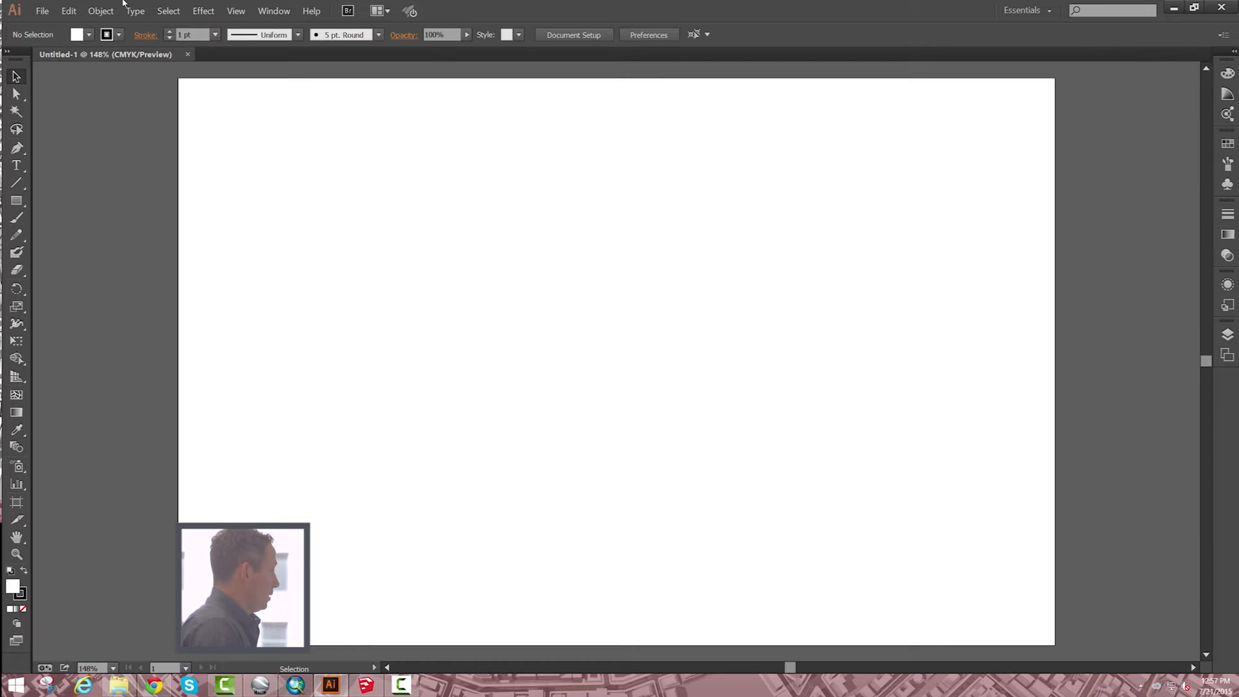
{"action": "left_click", "coordinate": [42, 11]}
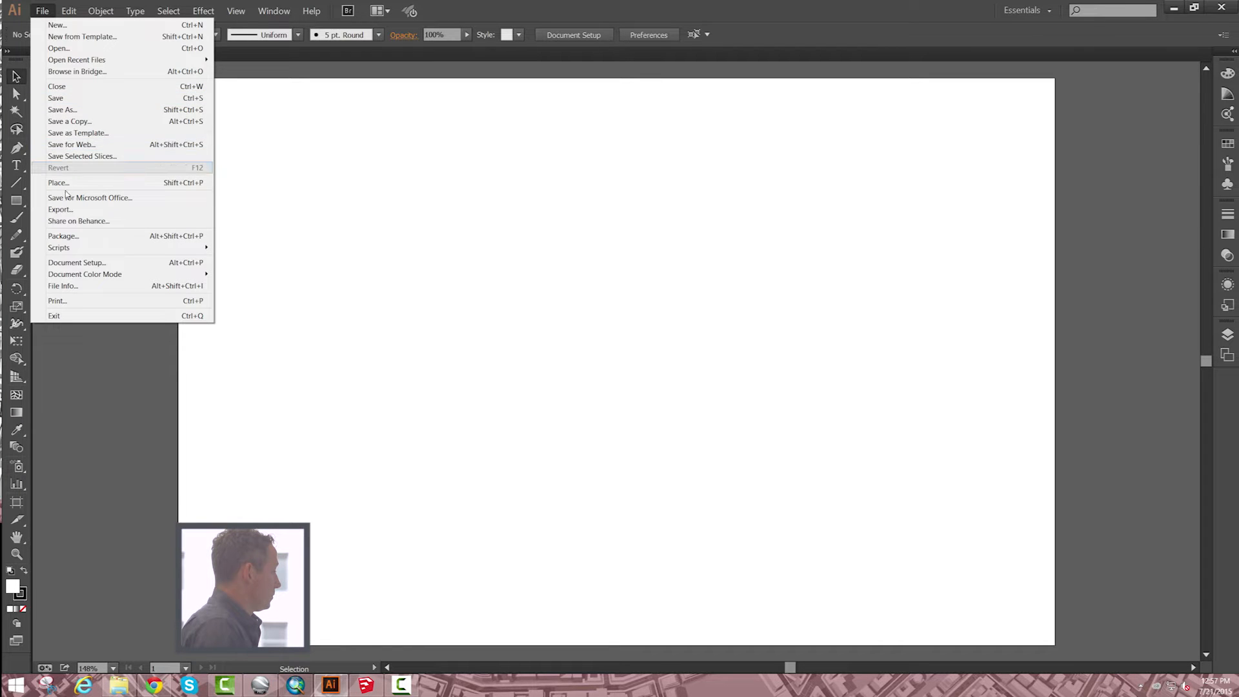
Place the exported Elmhurst map image onto the Tabloid artboard.
{"action": "left_click", "coordinate": [58, 183]}
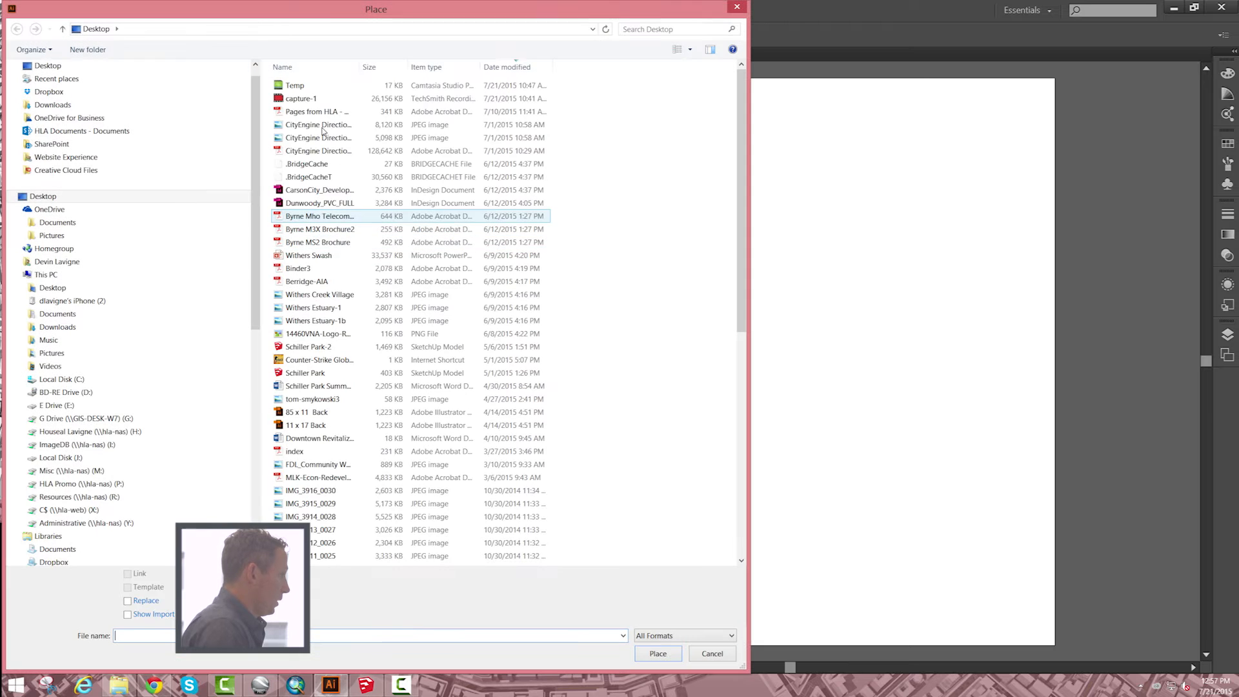
{"action": "left_click", "coordinate": [316, 464]}
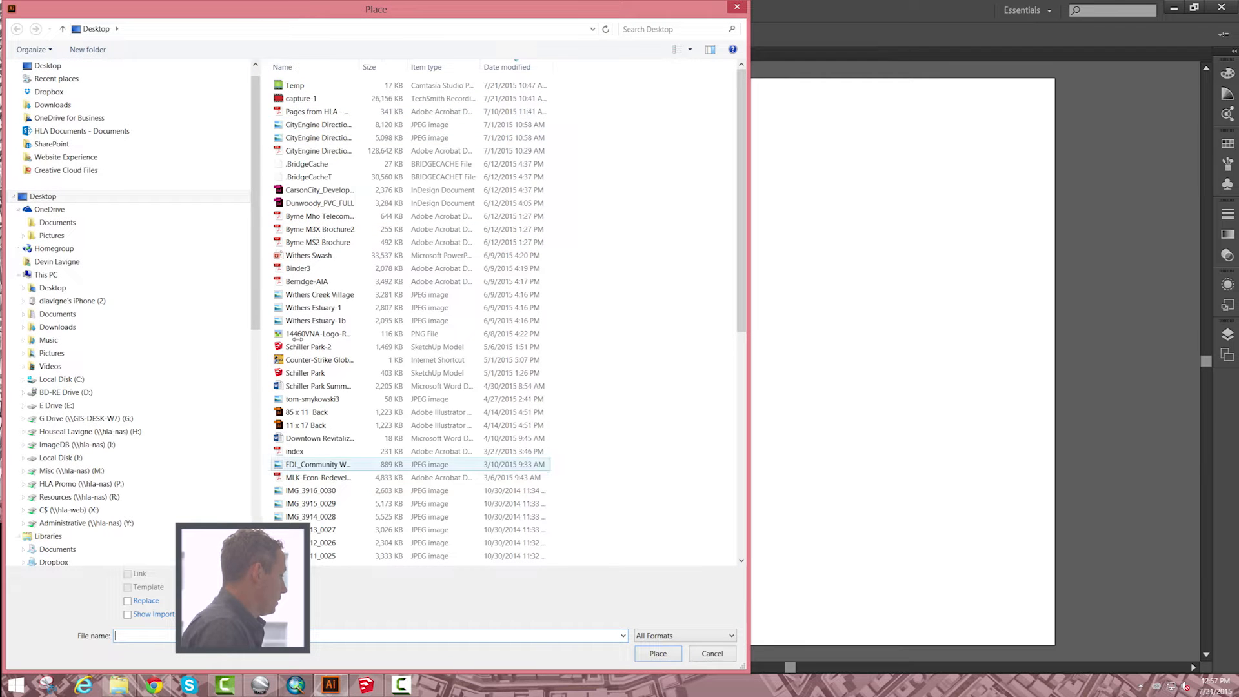
{"action": "left_click", "coordinate": [712, 654]}
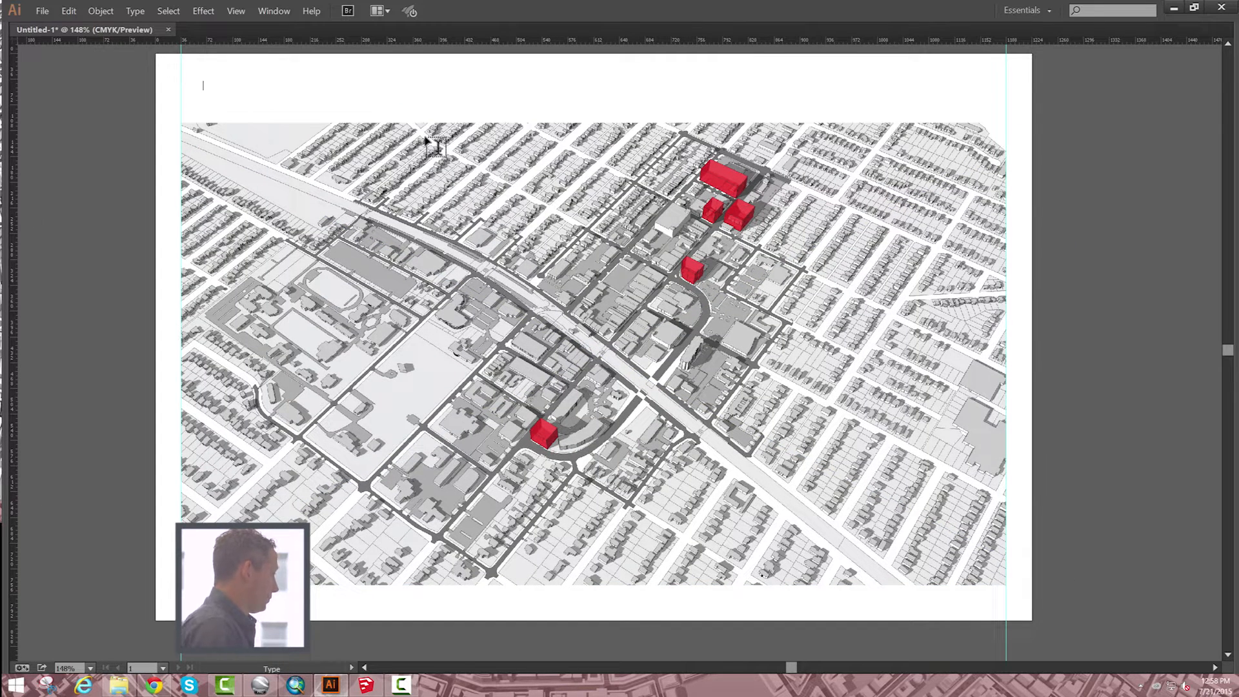
Type the Downtown Elmhurst Opportunity Sites title and draw an Opportunity Site callout box.
{"action": "type", "text": "Downtown Elmhurst Opp"}
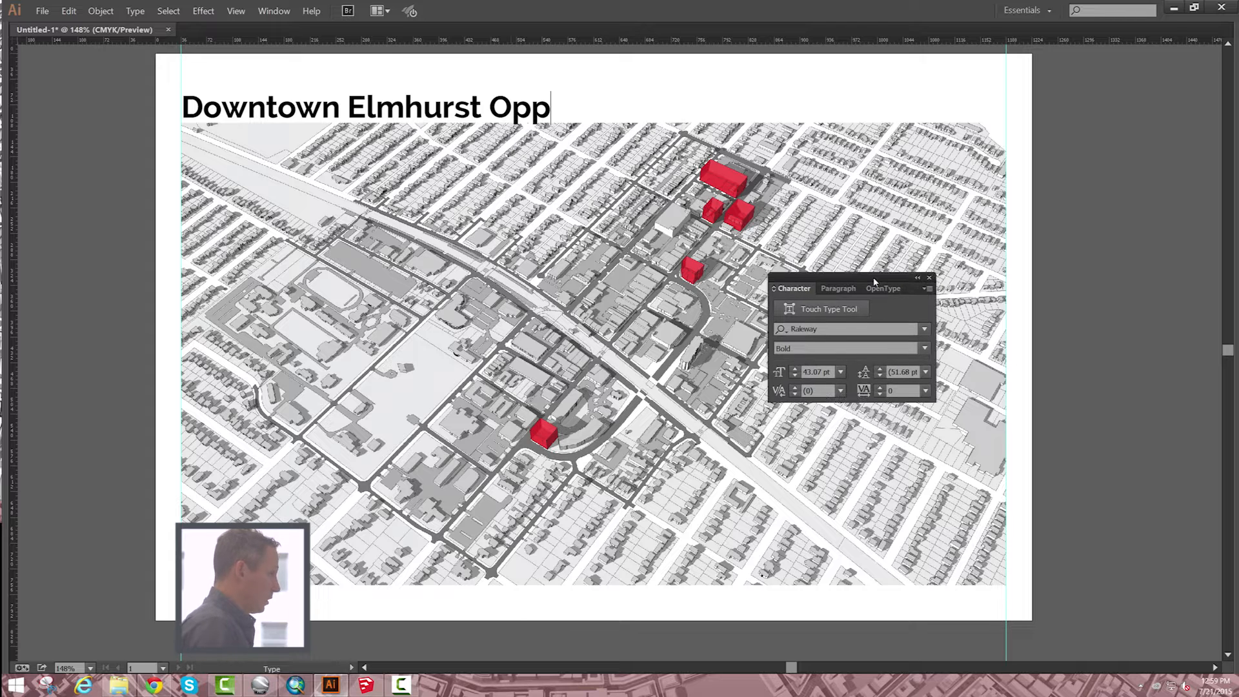
{"action": "type", "text": "ortunity T"}
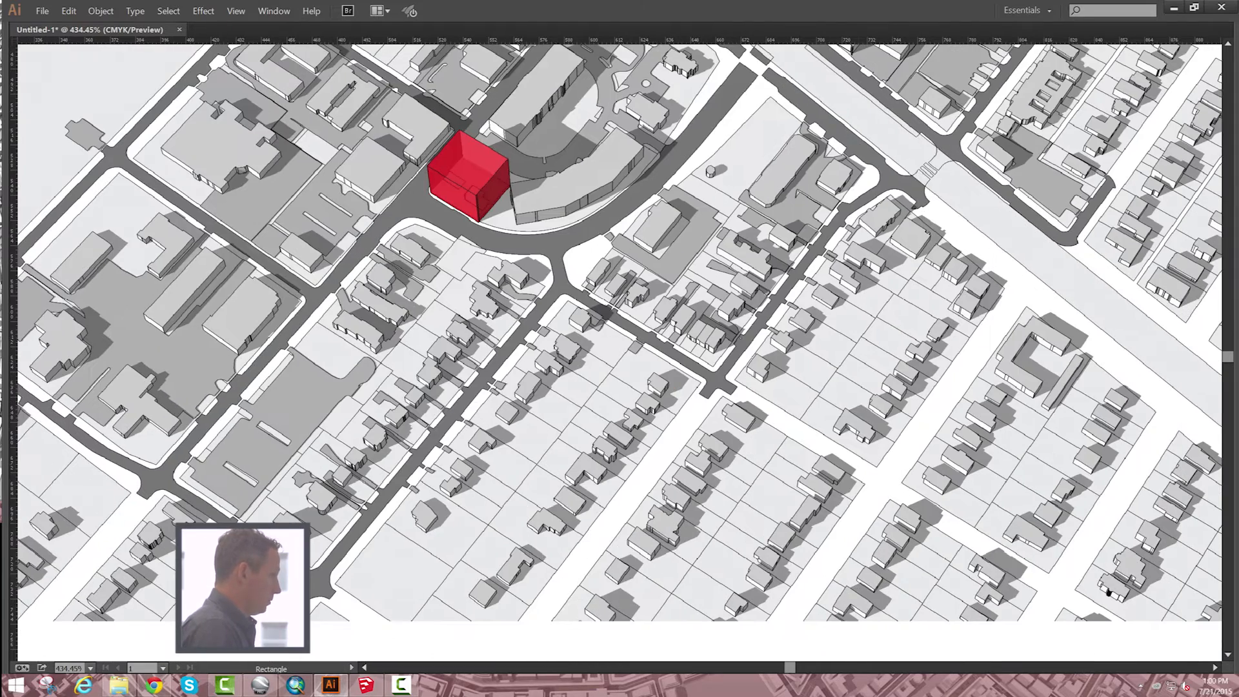
{"action": "left_click_drag", "start_coordinate": [513, 264], "coordinate": [966, 442]}
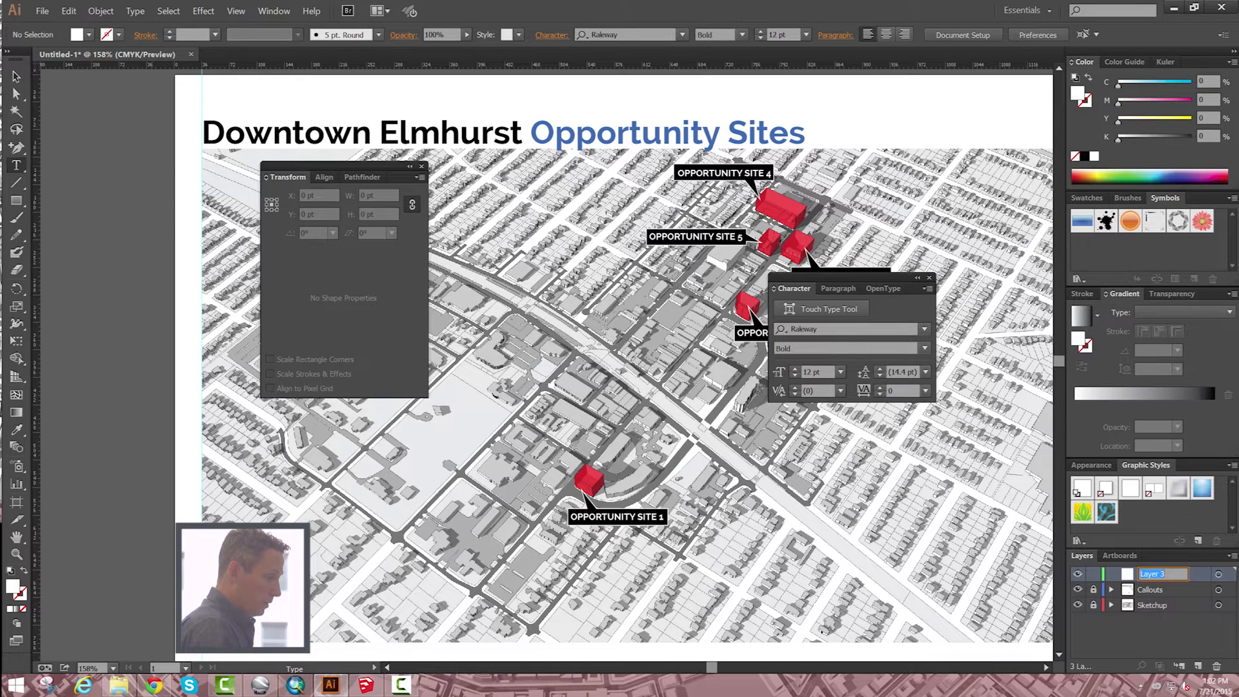
Add a YORK ST street label, then draw a black rectangle on the pasteboard left of the page.
{"action": "double_click", "coordinate": [1155, 574]}
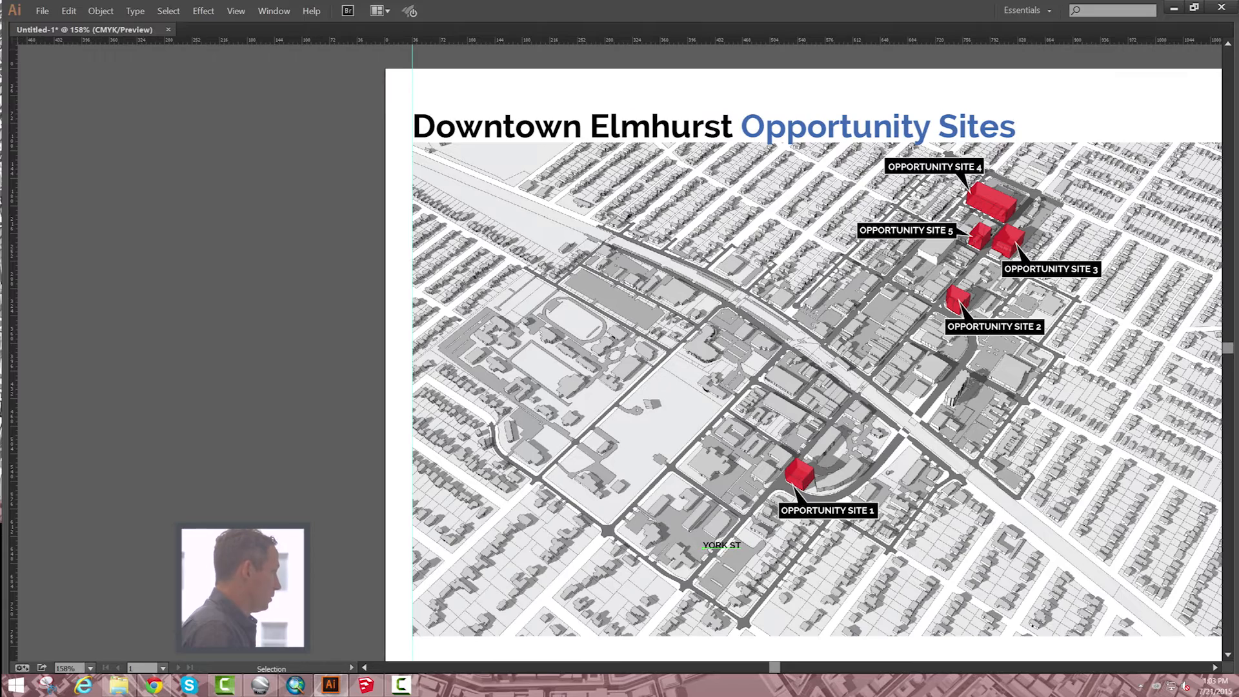
{"action": "left_click_drag", "start_coordinate": [243, 257], "coordinate": [243, 304]}
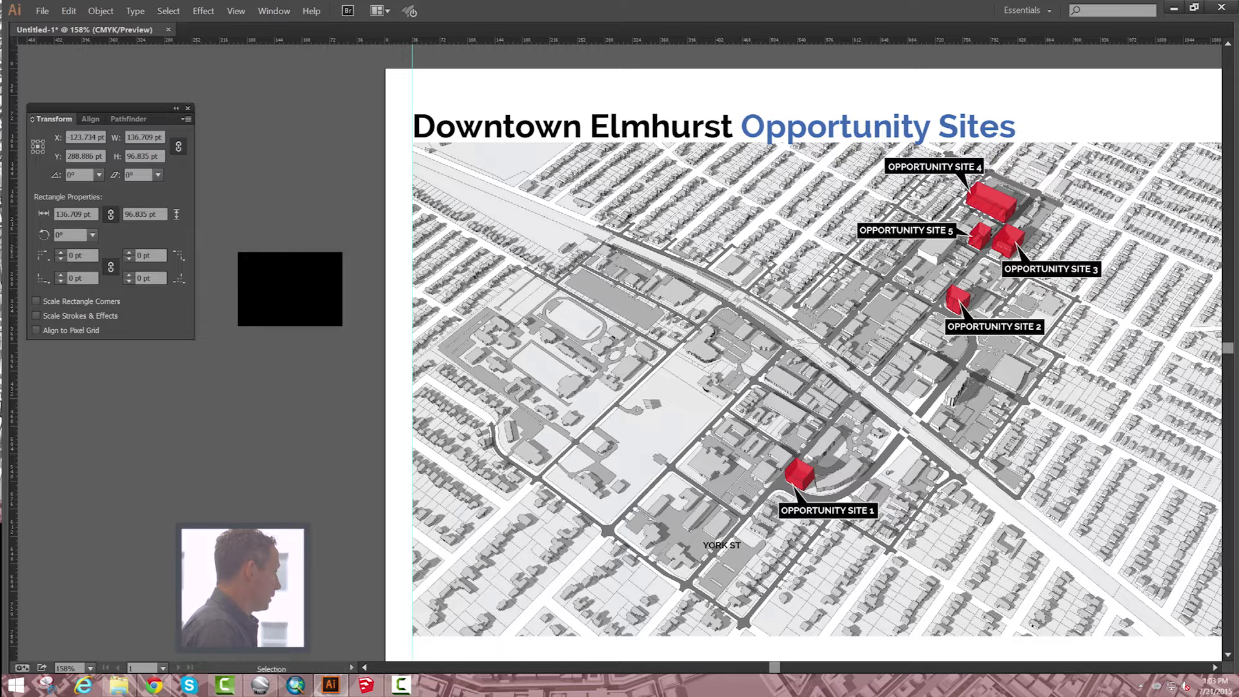
Extrude the black rectangle in 3D, then start a 3D Rotate effect on the York St label.
{"action": "left_click", "coordinate": [203, 11]}
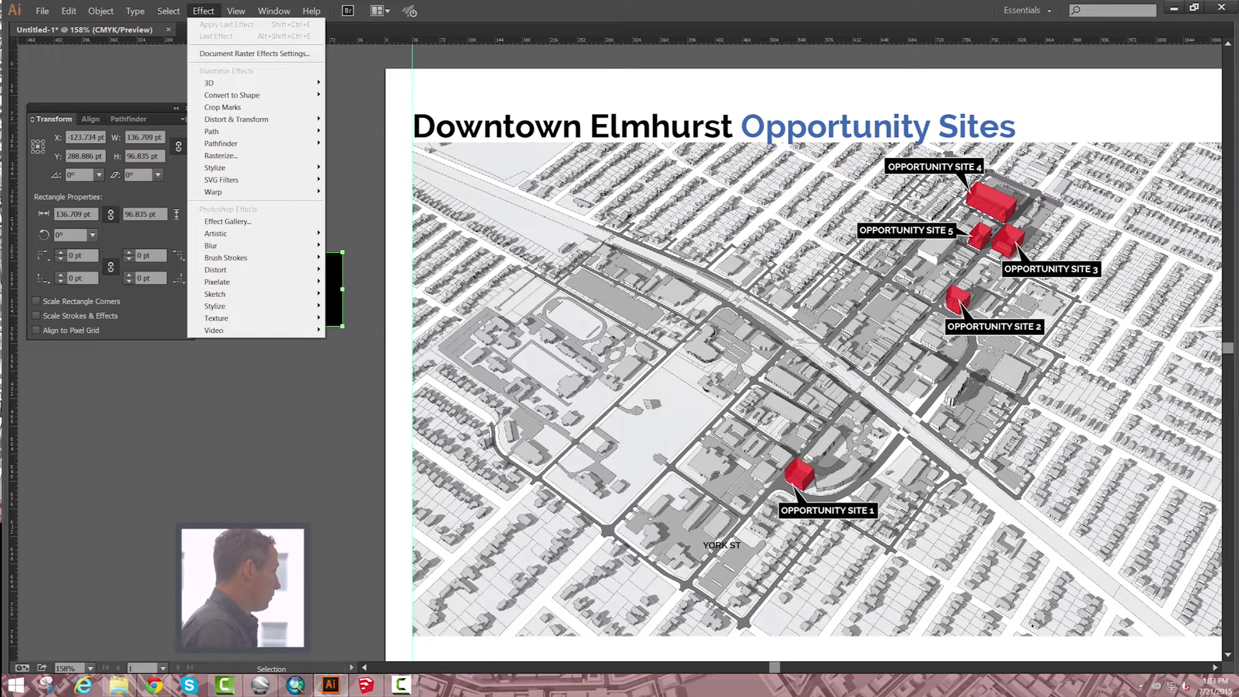
{"action": "mouse_move", "coordinate": [209, 83]}
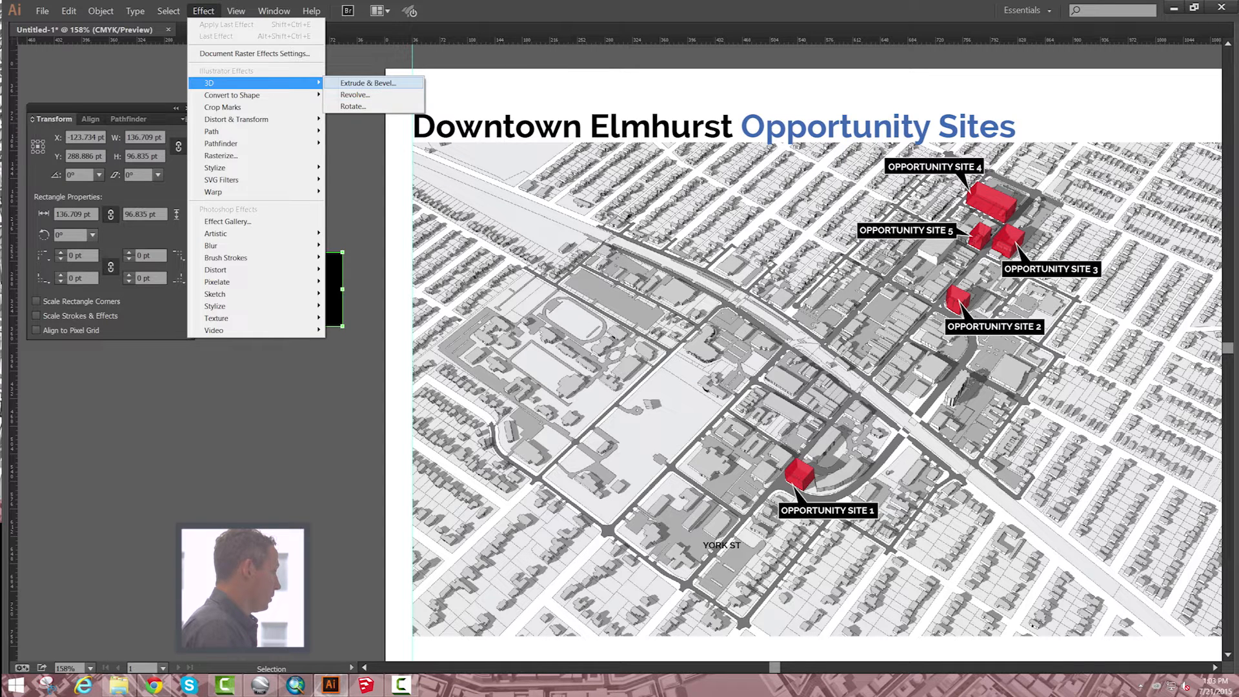
{"action": "left_click", "coordinate": [370, 82]}
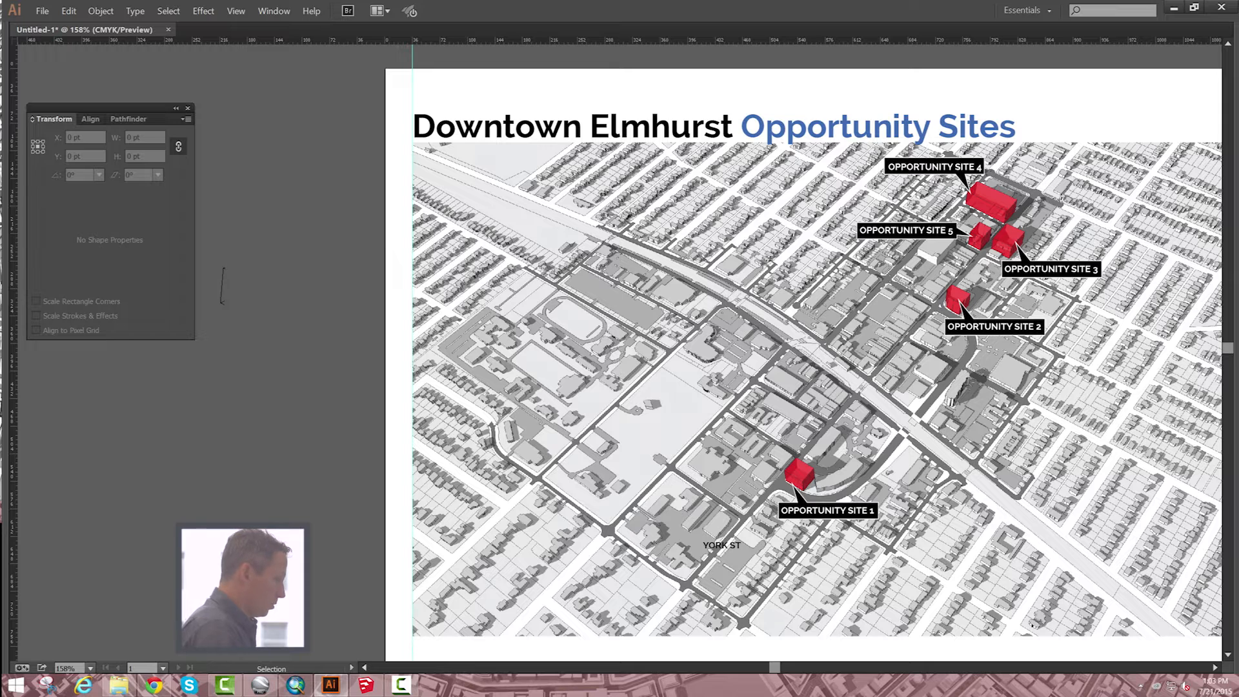
{"action": "left_click", "coordinate": [203, 11]}
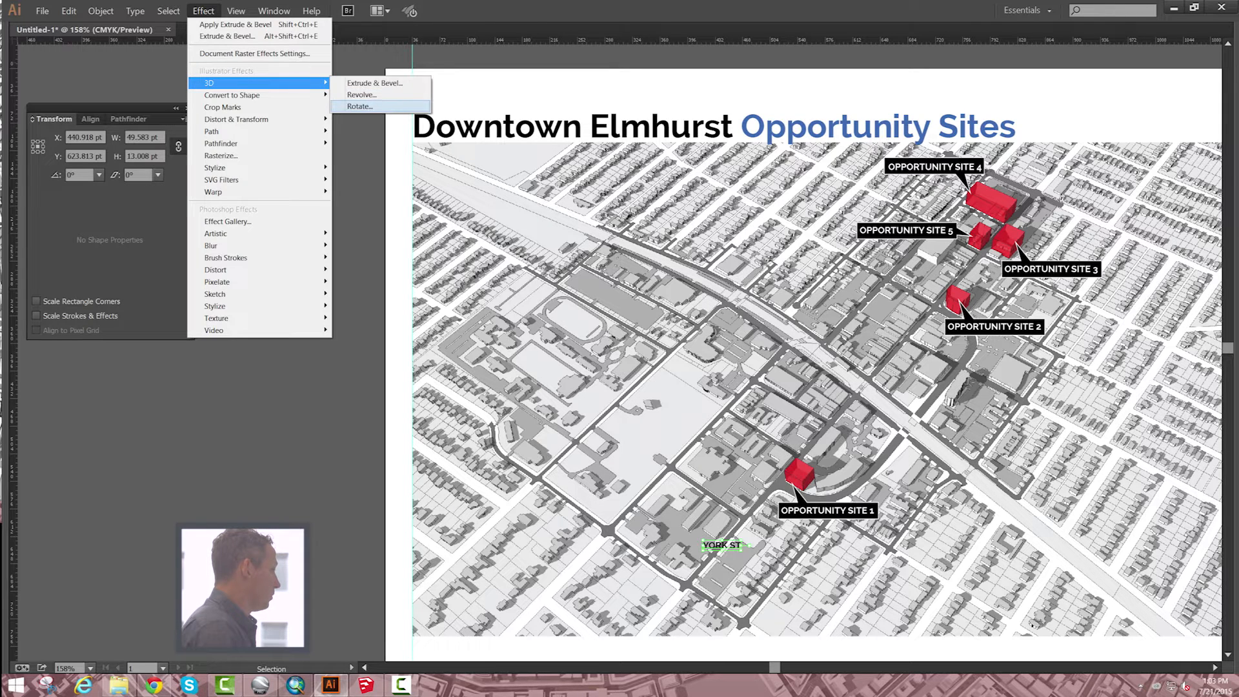
{"action": "left_click", "coordinate": [360, 106]}
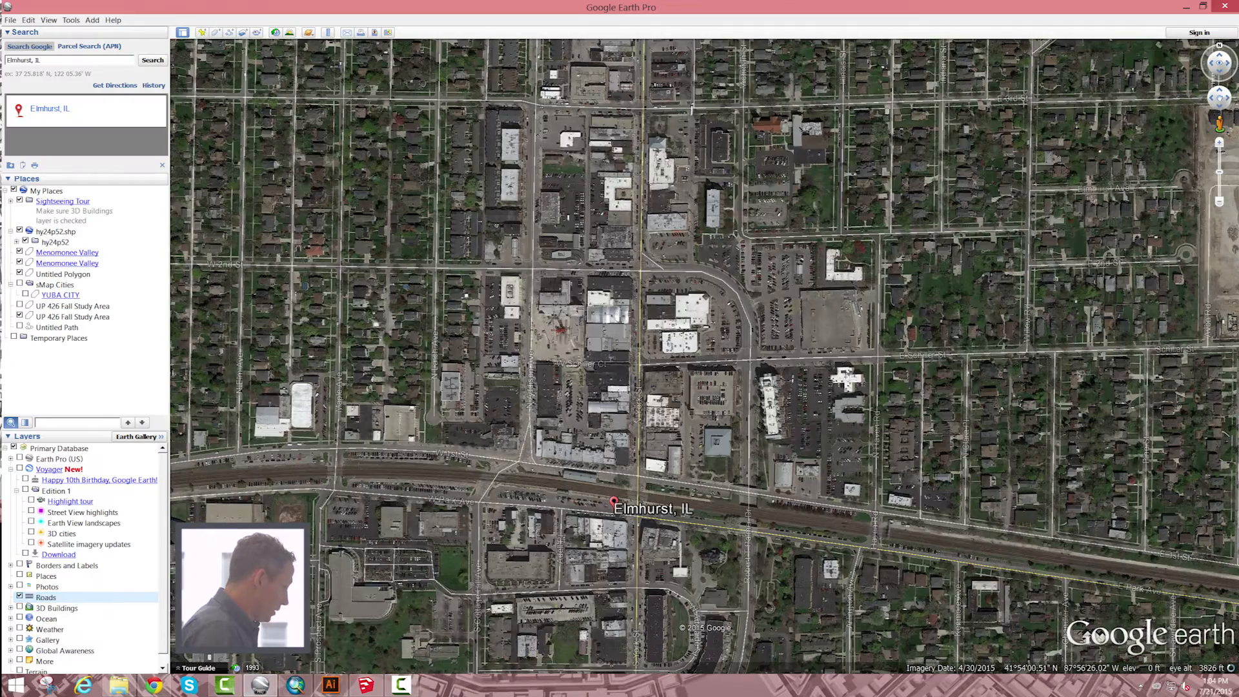
Review the Elmhurst aerial in Google Earth, then switch to the Elmhurst SketchUp model.
{"action": "left_click", "coordinate": [330, 685]}
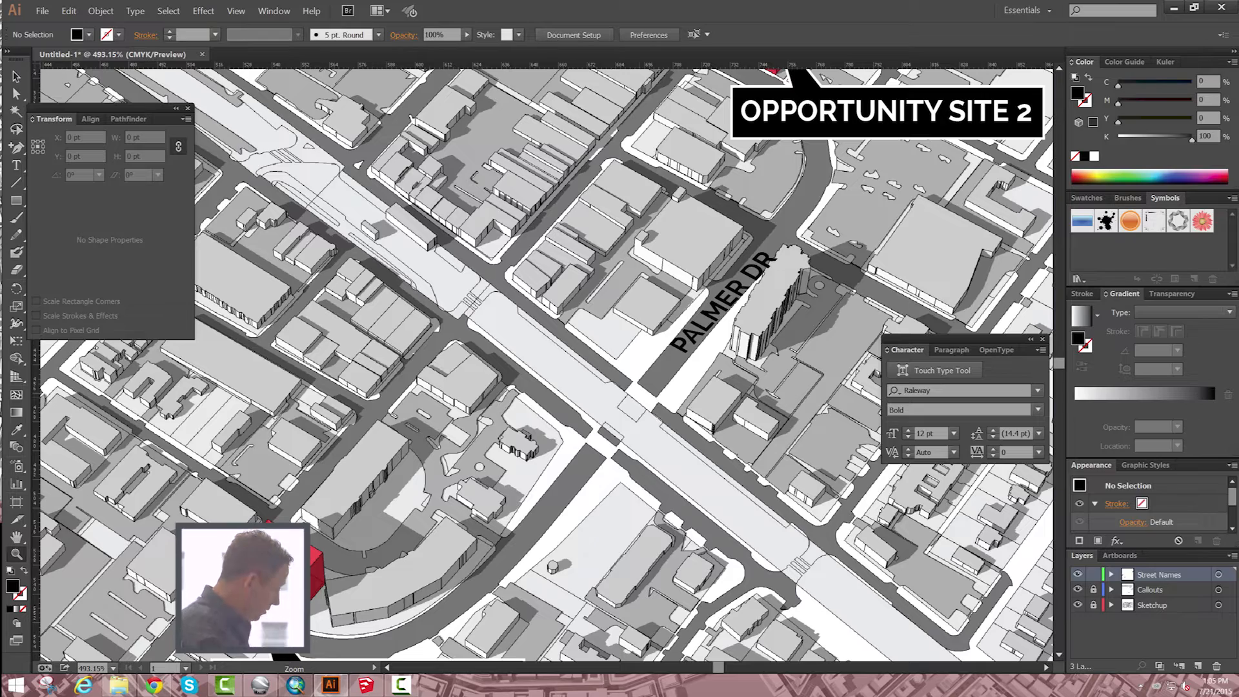
{"action": "left_click", "coordinate": [364, 686]}
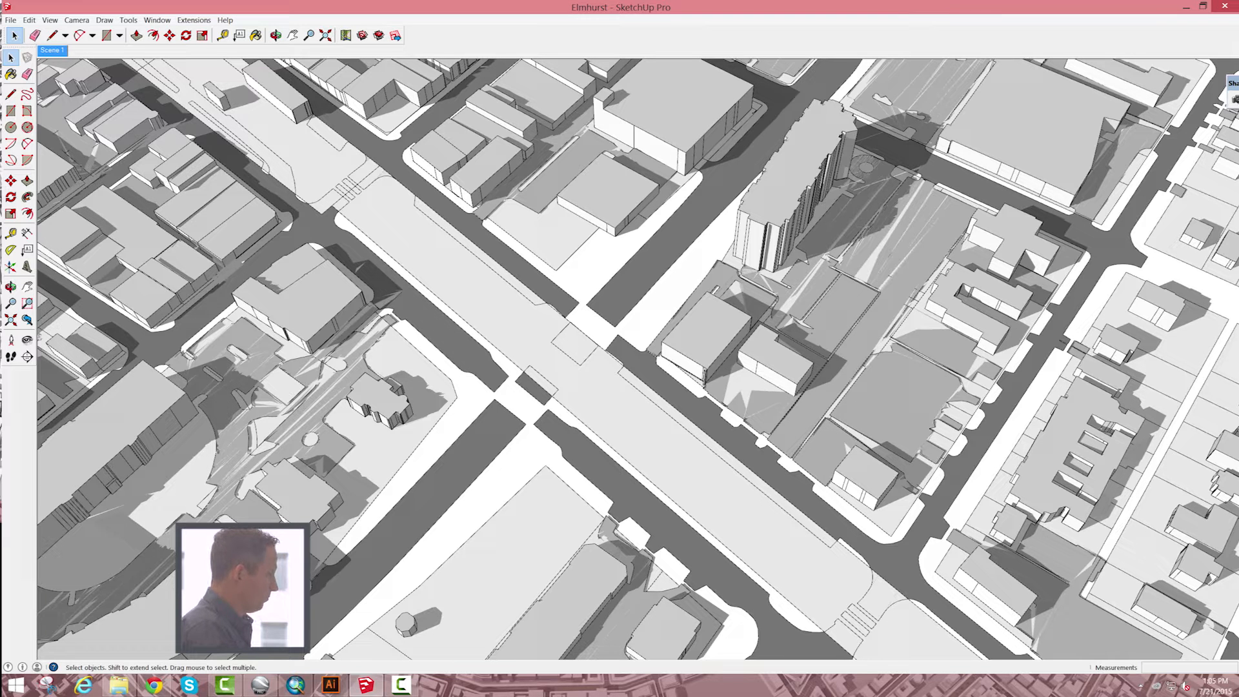
After checking the underpass in SketchUp, return to the Illustrator map at the crossing.
{"action": "left_click", "coordinate": [336, 685]}
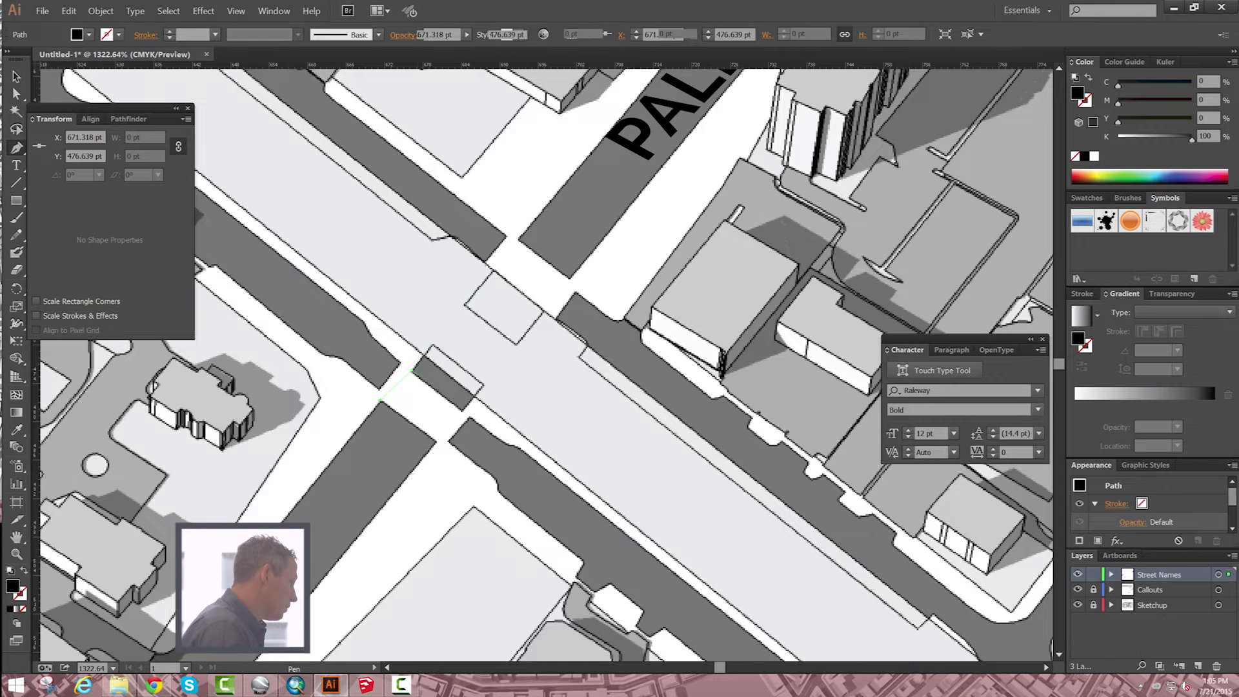
Outline the underpass shading shape over the Palmer Dr crossing with the Pen tool.
{"action": "left_click_drag", "start_coordinate": [411, 372], "coordinate": [490, 407]}
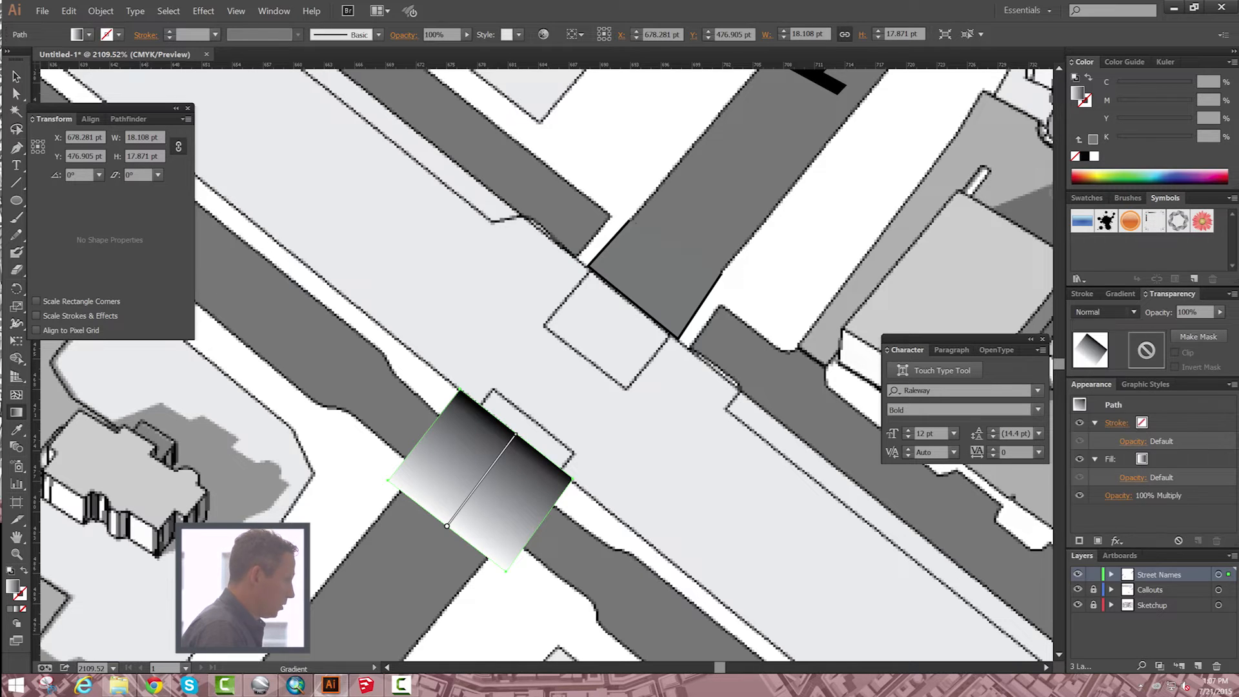
Set the underpass shading's opacity to 70% in the Transparency panel.
{"action": "left_click", "coordinate": [1105, 312]}
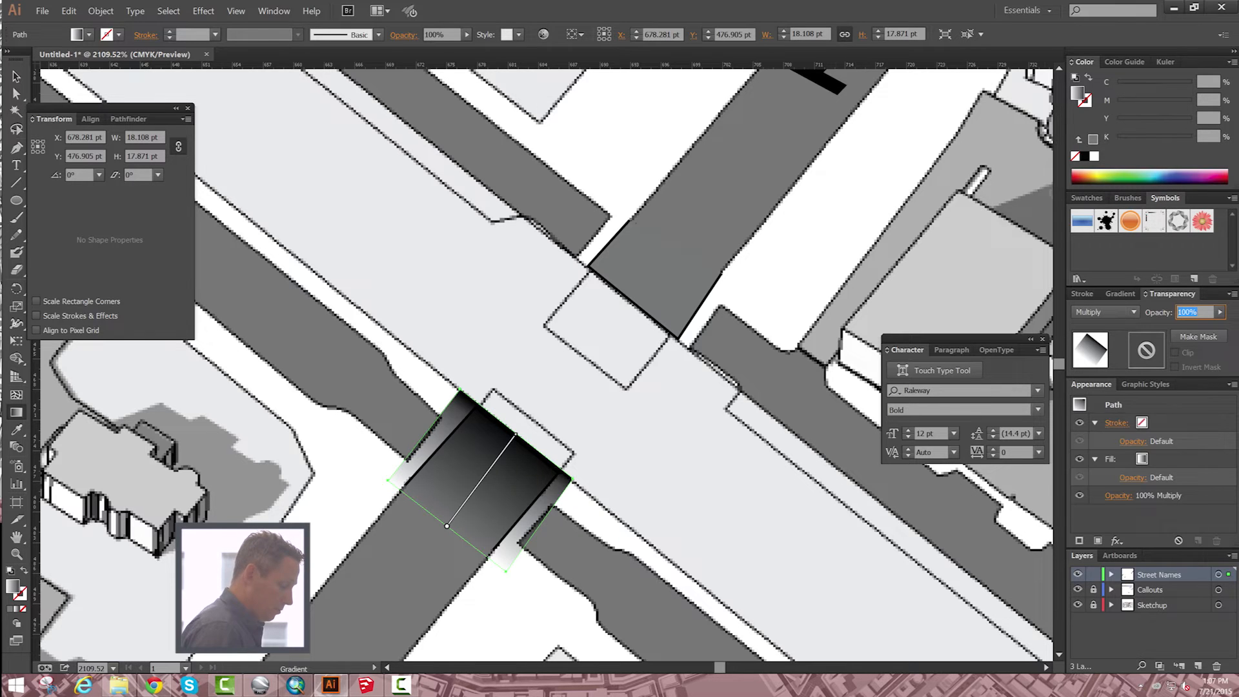
{"action": "type", "text": "30"}
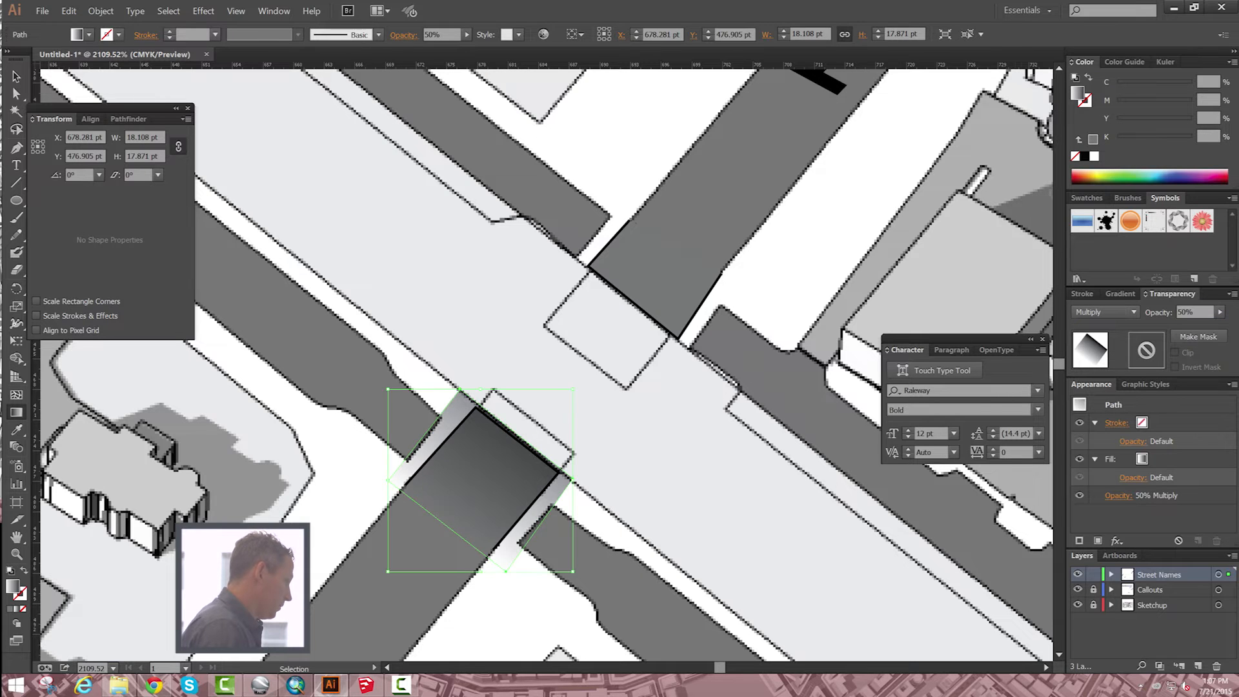
Drag the shading's corner anchor points to fit the street edges under the railway.
{"action": "left_click", "coordinate": [14, 94]}
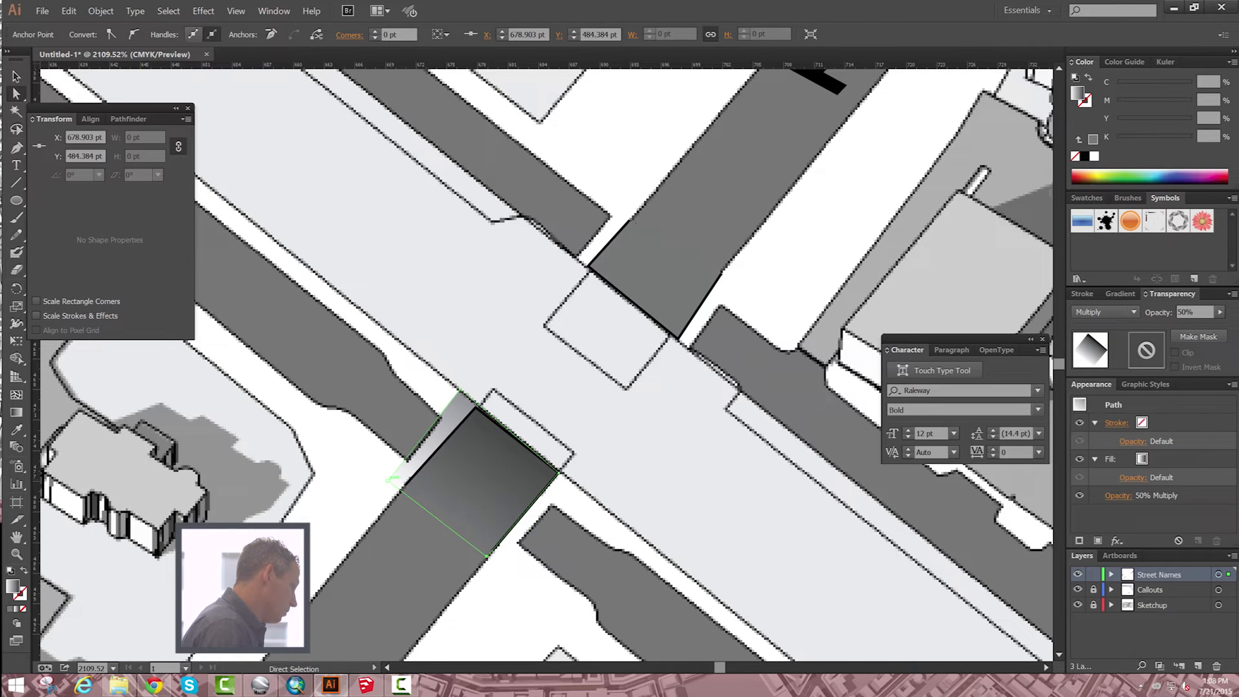
{"action": "left_click_drag", "start_coordinate": [474, 395], "coordinate": [466, 393]}
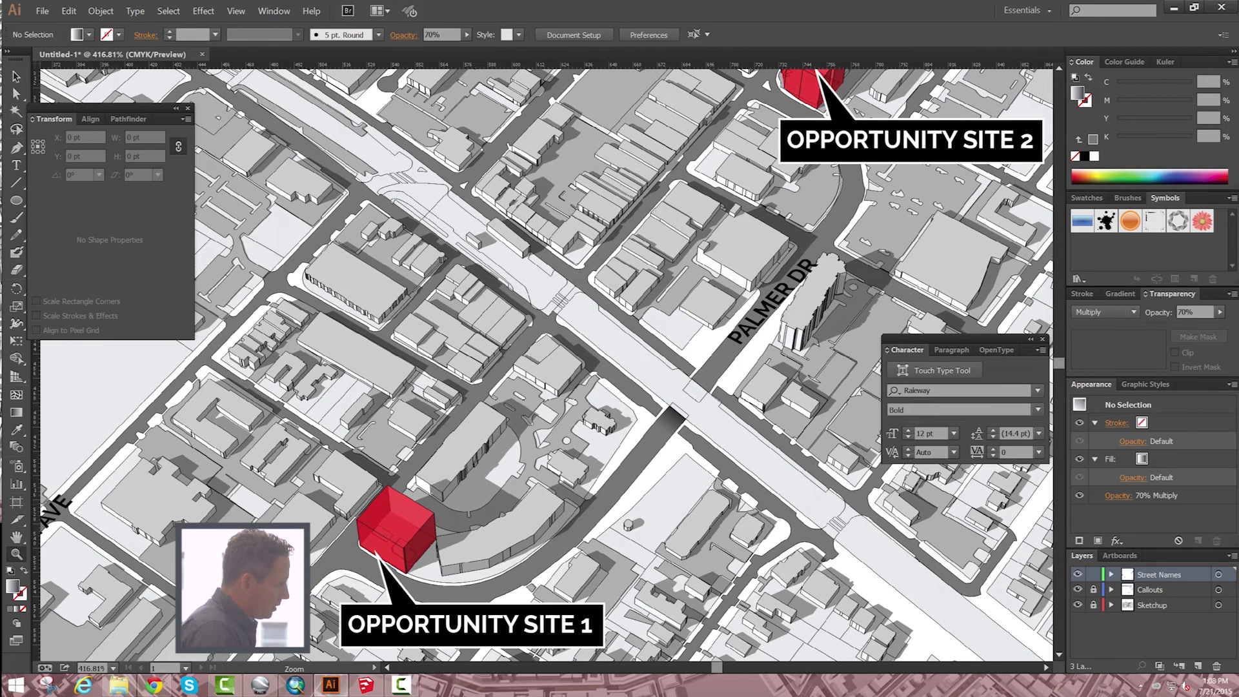
{"action": "left_click", "coordinate": [671, 428]}
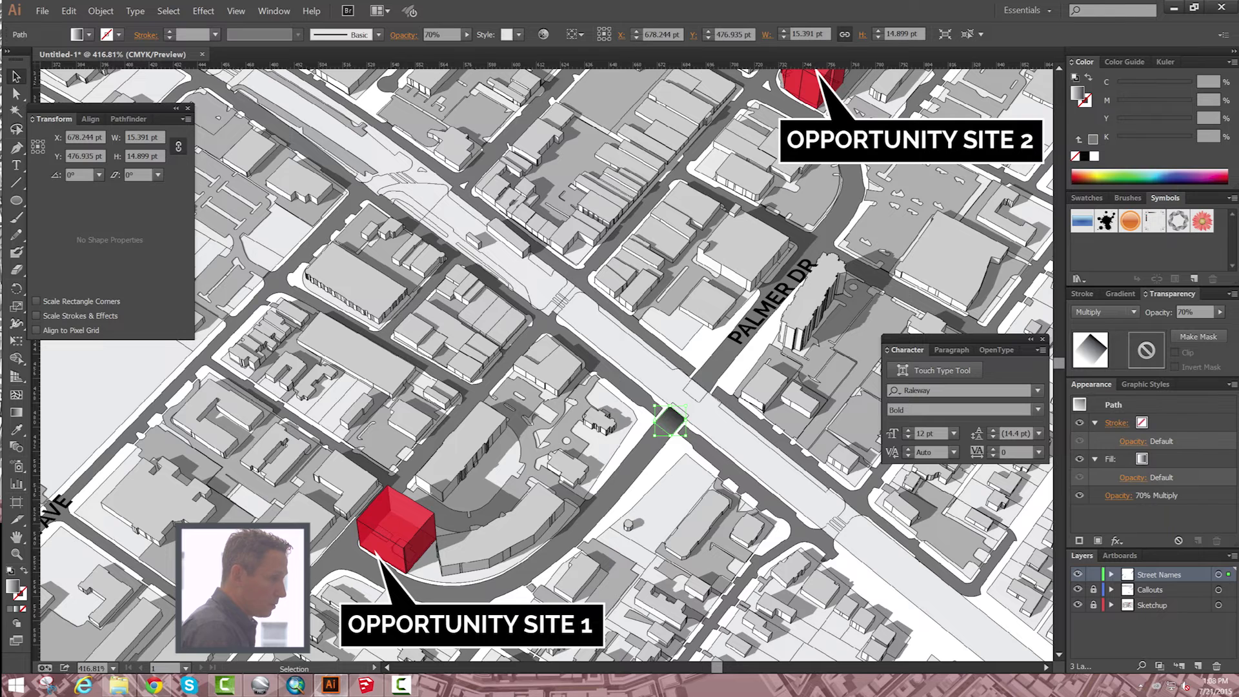